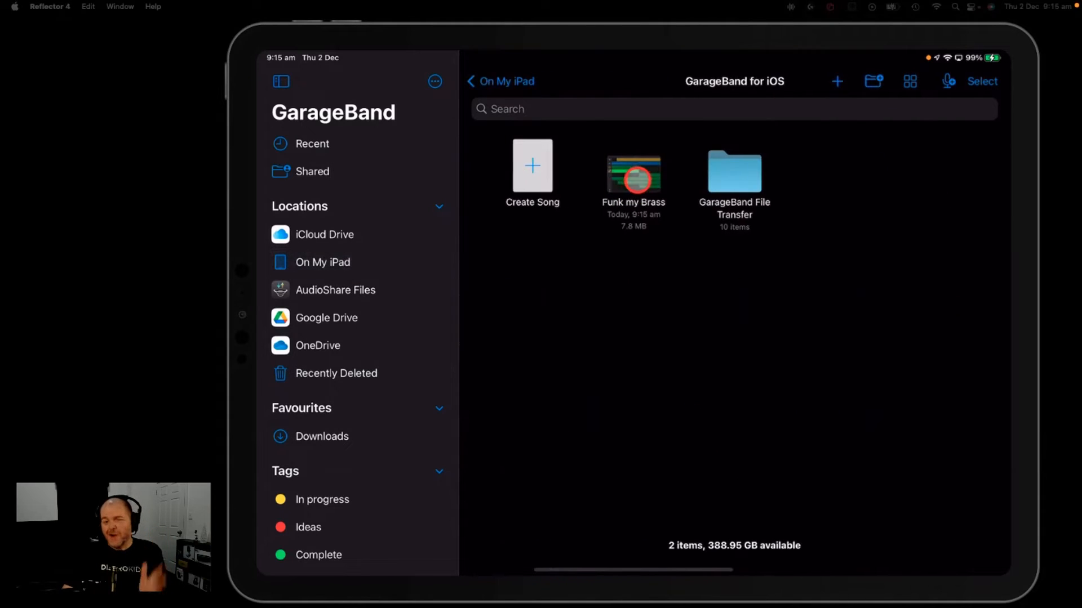
- Bring up the share options for Funk my Brass, then cancel back to the On My iPad listing
{"action": "right_click", "coordinate": [632, 165]}
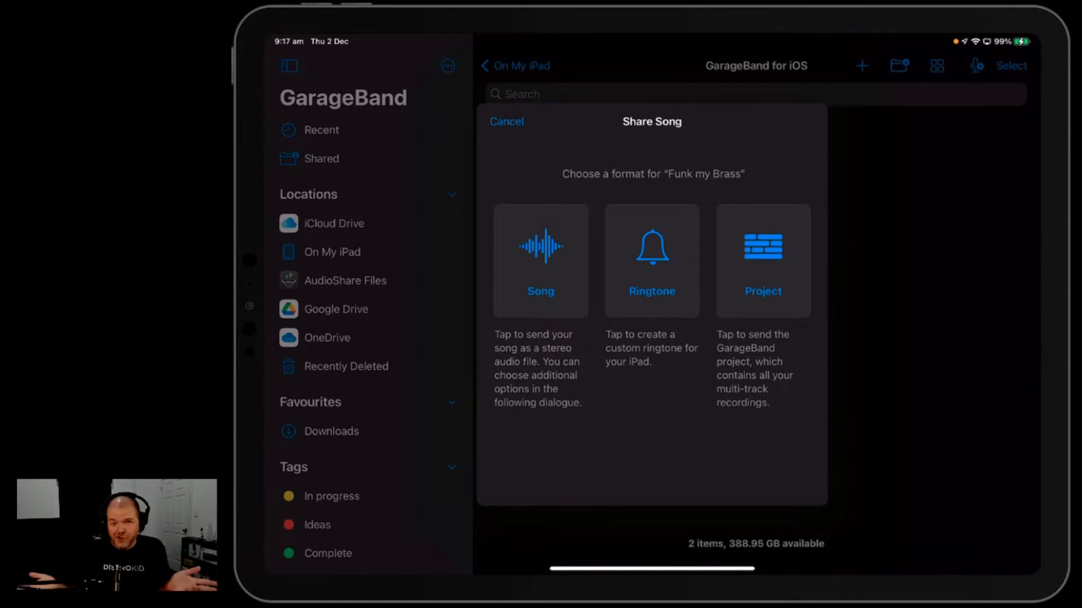
{"action": "left_click", "coordinate": [506, 121]}
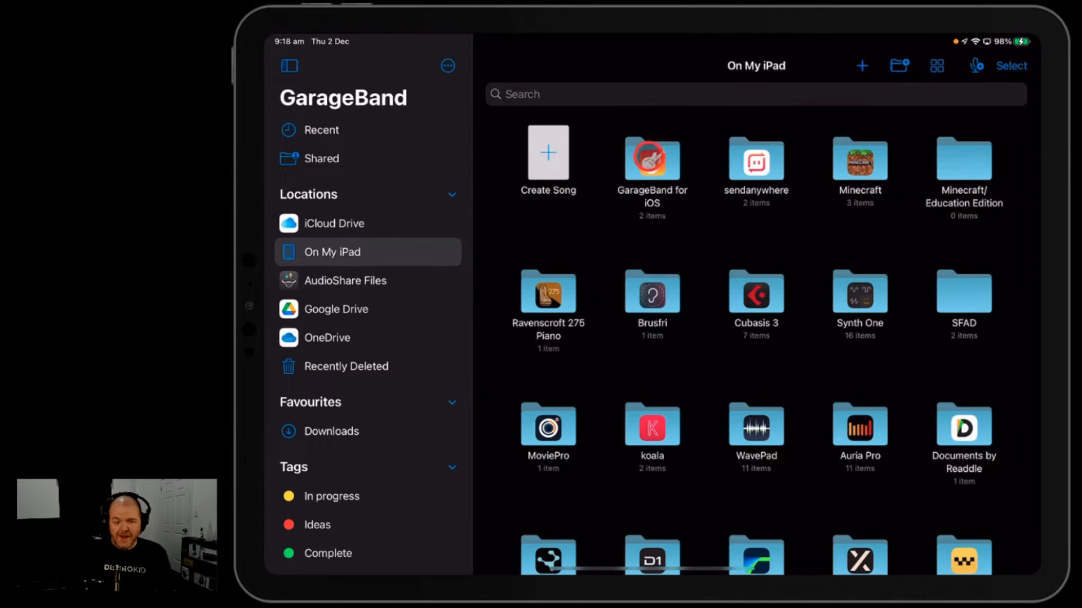
- Enter the GarageBand for iOS folder and select Funk my Brass in Select mode
{"action": "double_click", "coordinate": [650, 160]}
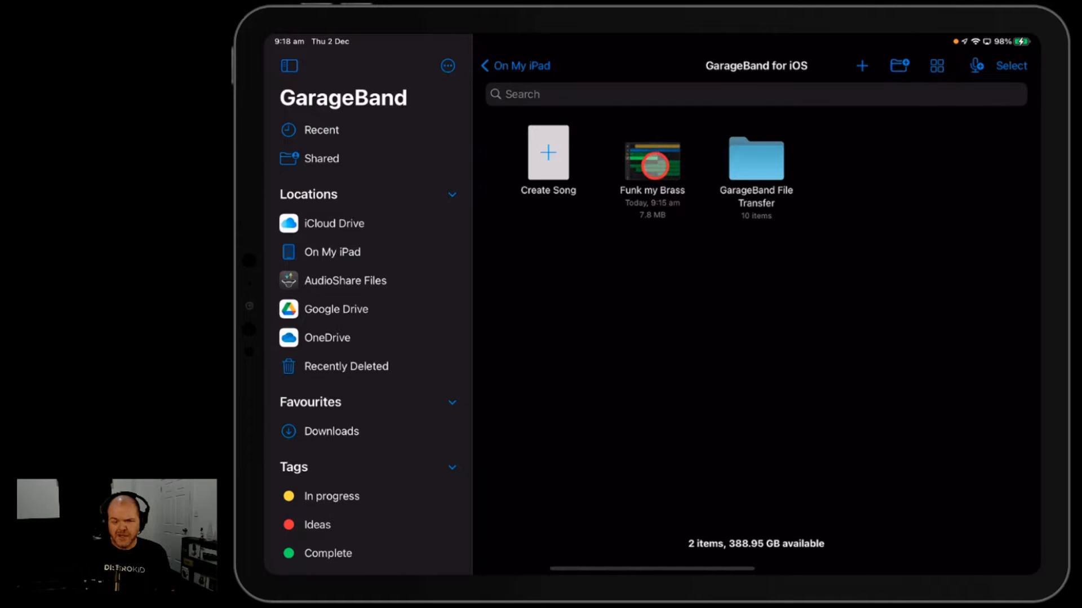
{"action": "right_click", "coordinate": [650, 160]}
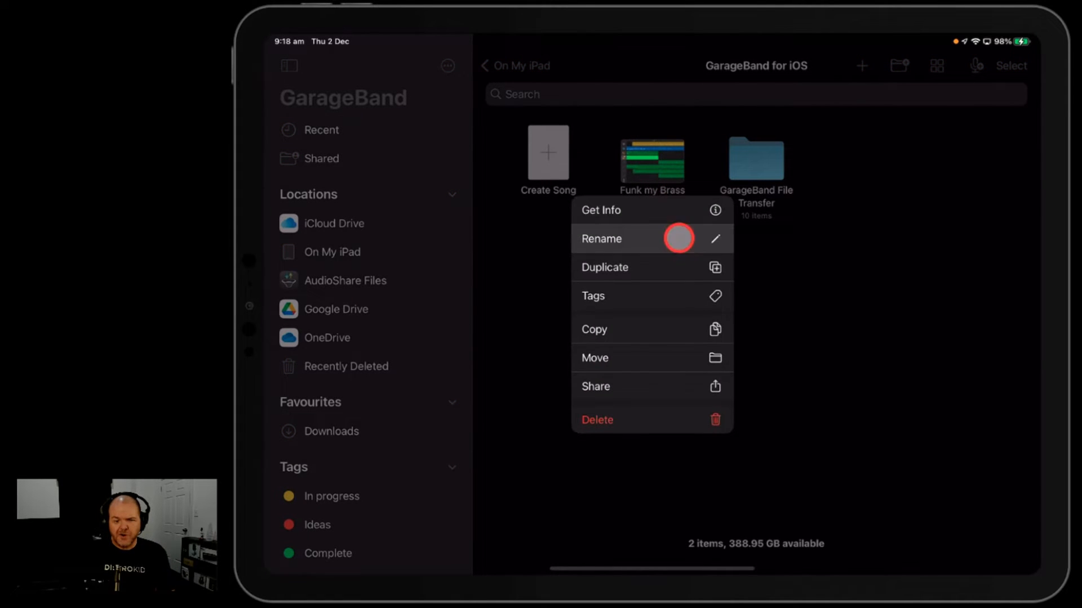
{"action": "left_click", "coordinate": [601, 239]}
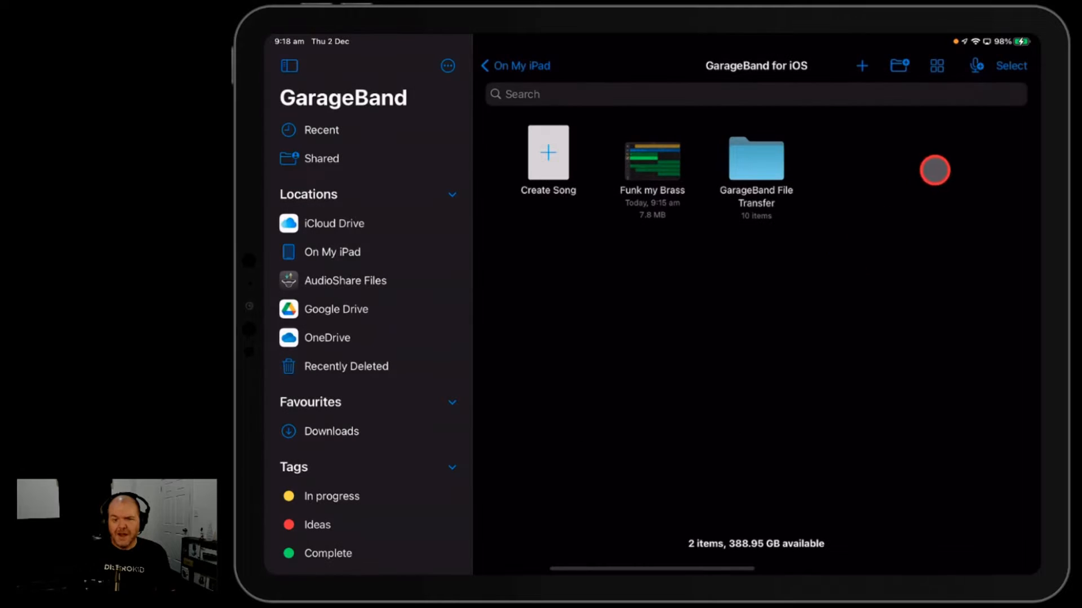
{"action": "left_click", "coordinate": [1012, 65]}
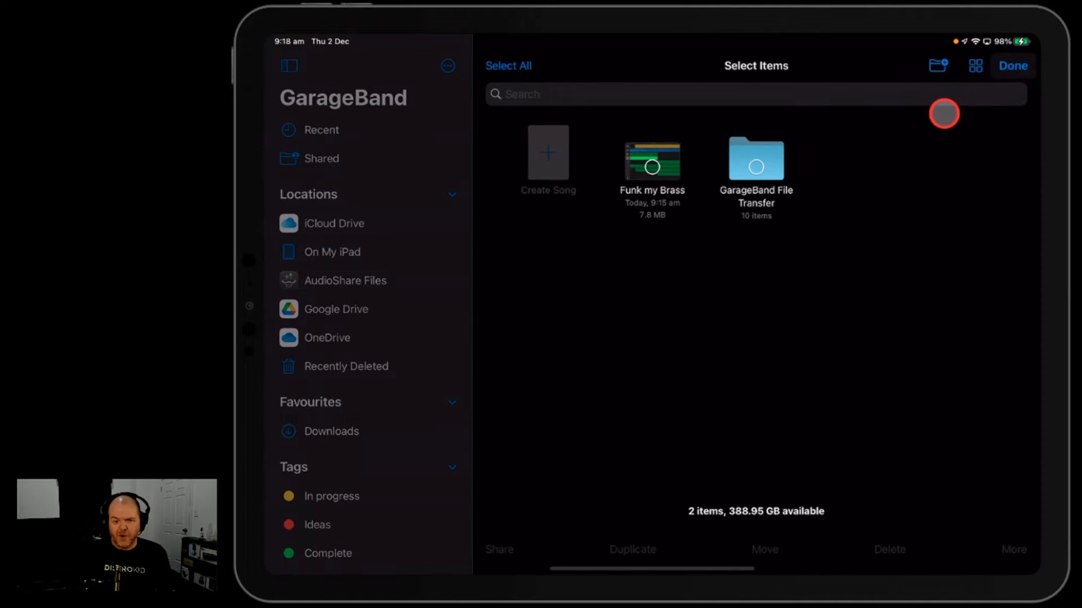
{"action": "left_click", "coordinate": [650, 160]}
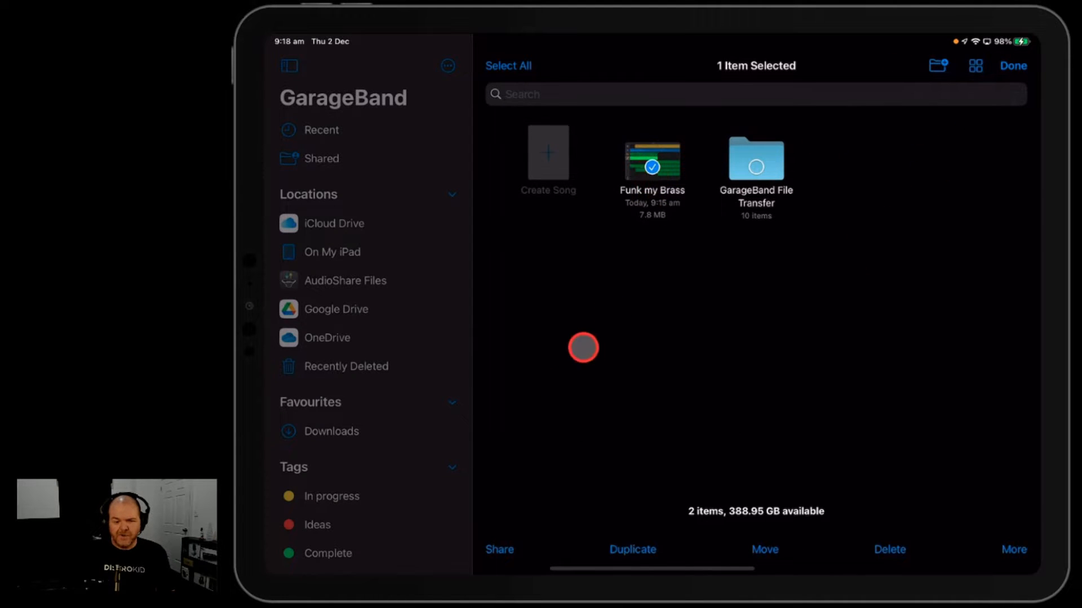
{"action": "left_click", "coordinate": [499, 550]}
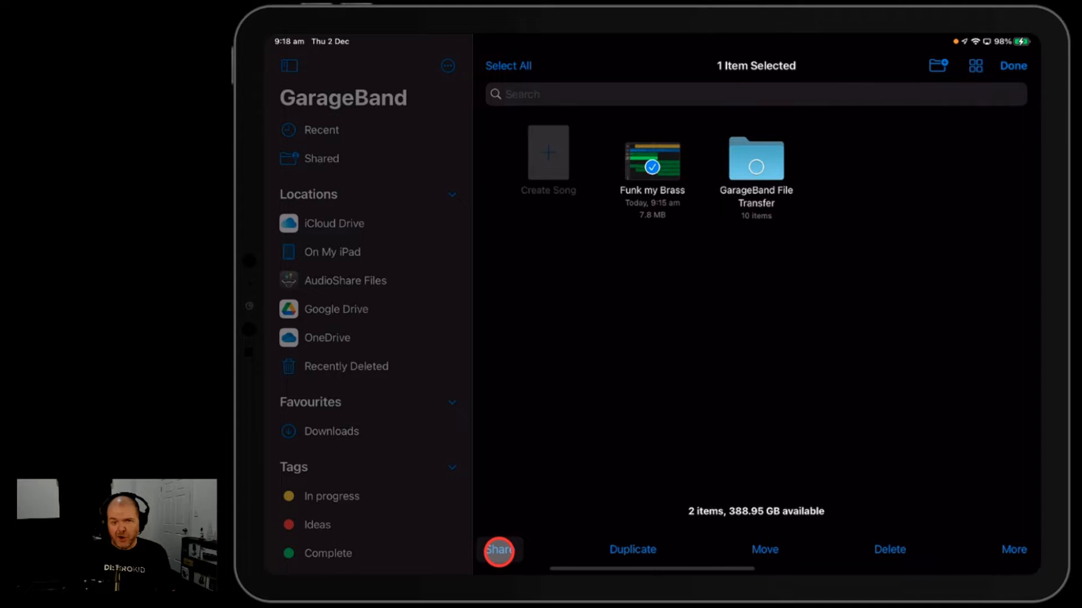
- Share the selected song to show the Song / Ringtone / Project format choices
{"action": "left_click", "coordinate": [498, 550]}
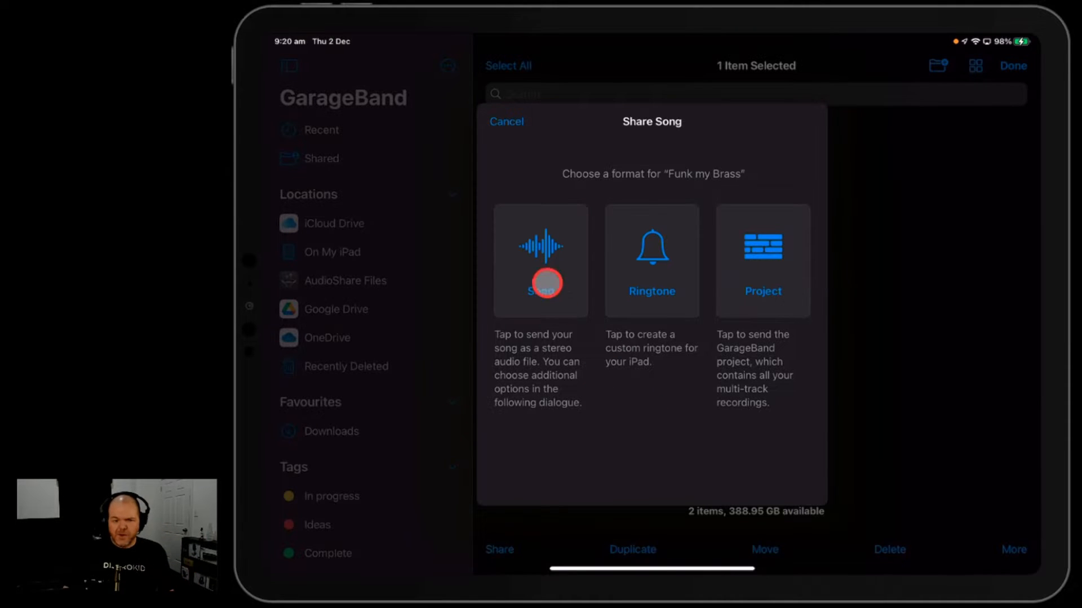
- Choose Song format and, after trying the quality options, leave Uncompressed (WAV) selected
{"action": "left_click", "coordinate": [539, 283]}
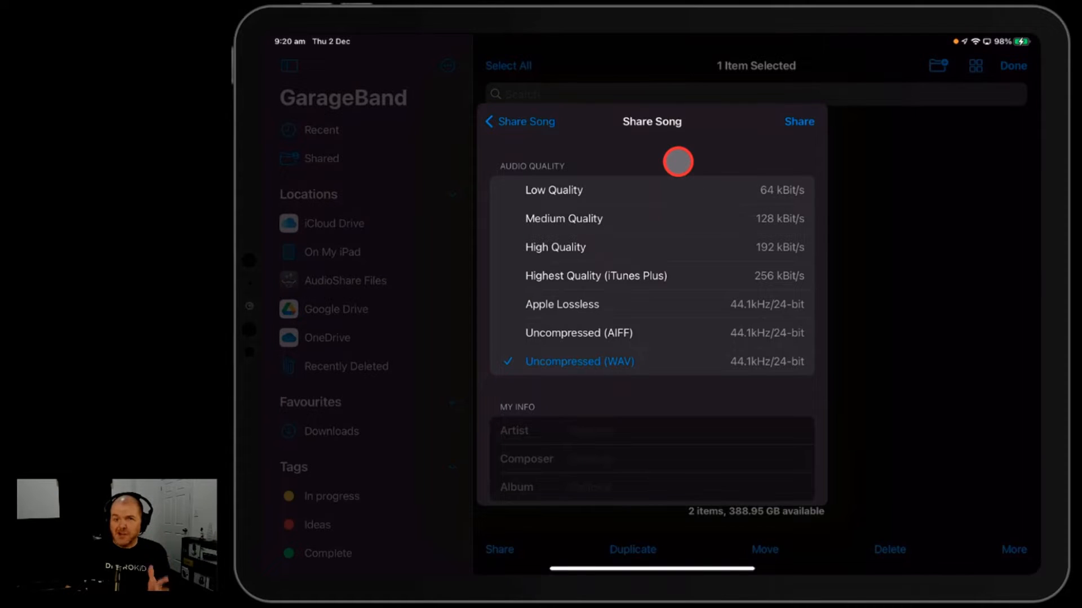
{"action": "mouse_move", "coordinate": [654, 195]}
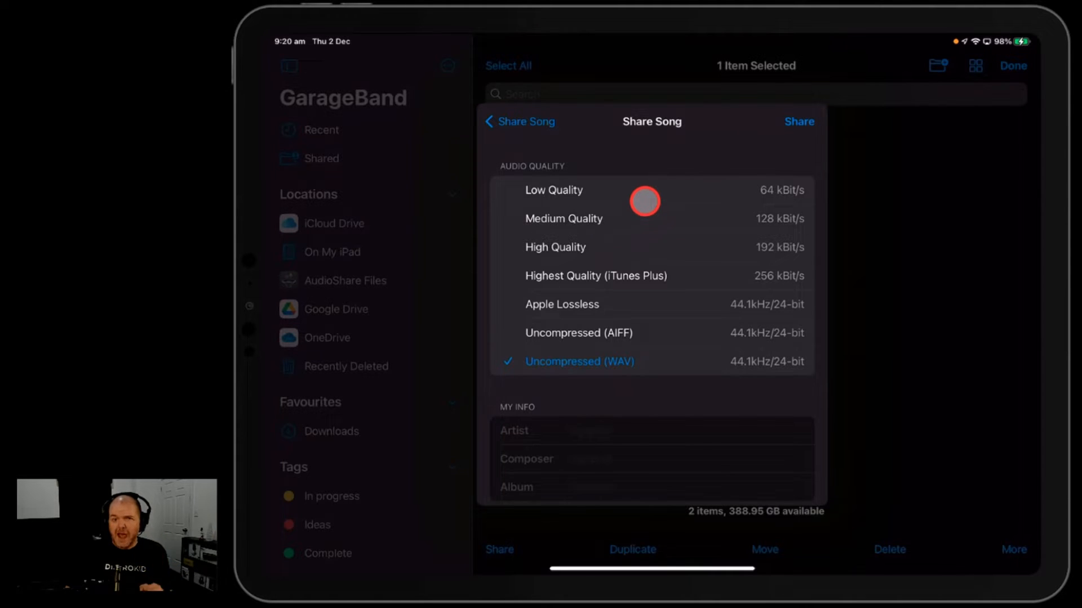
{"action": "left_click", "coordinate": [595, 276]}
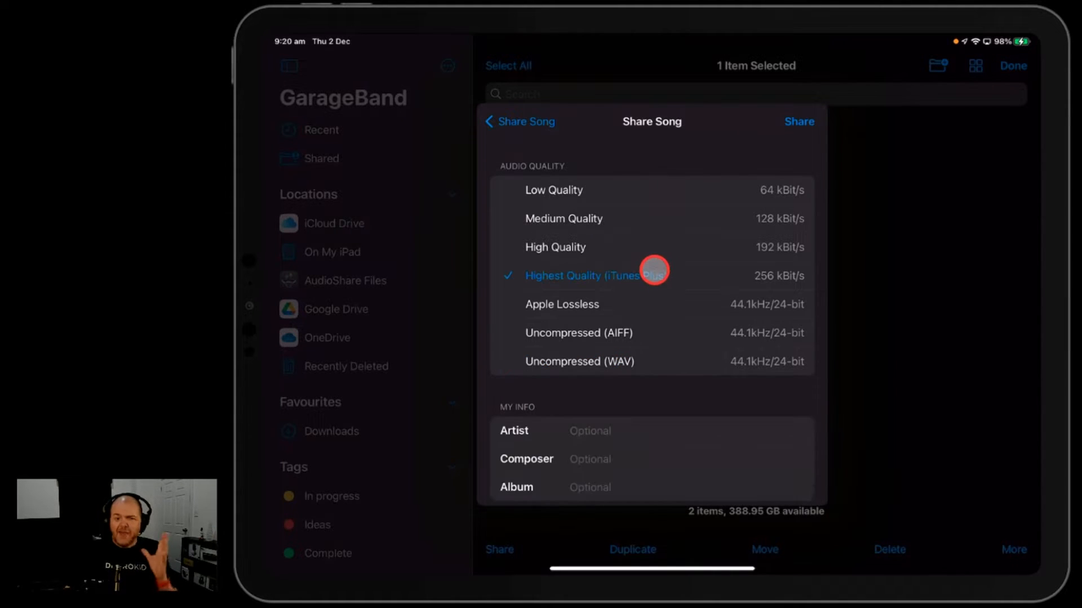
{"action": "left_click", "coordinate": [554, 247]}
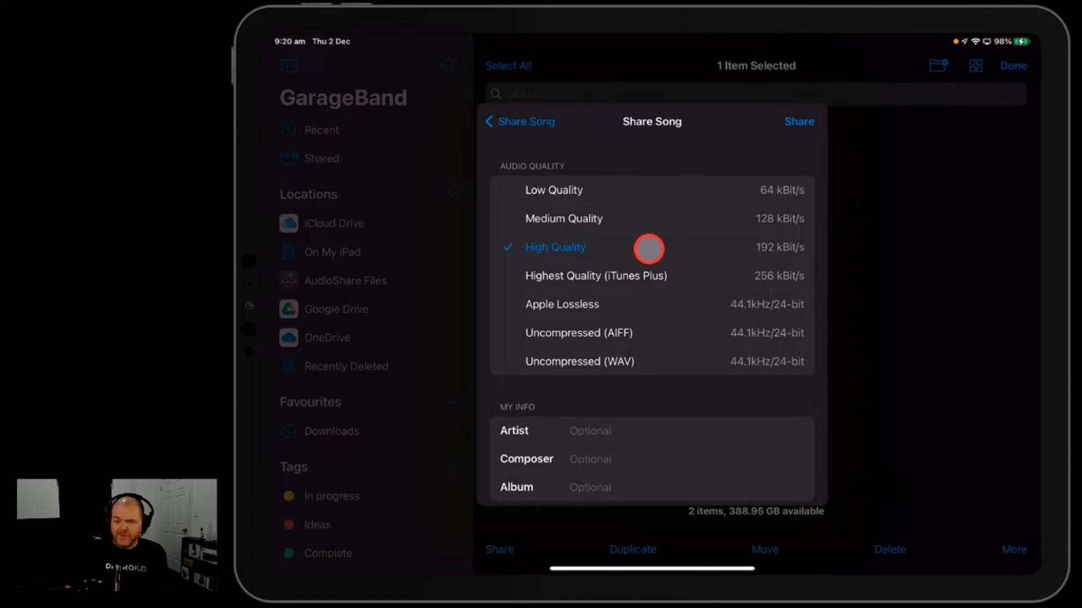
{"action": "left_click", "coordinate": [564, 219]}
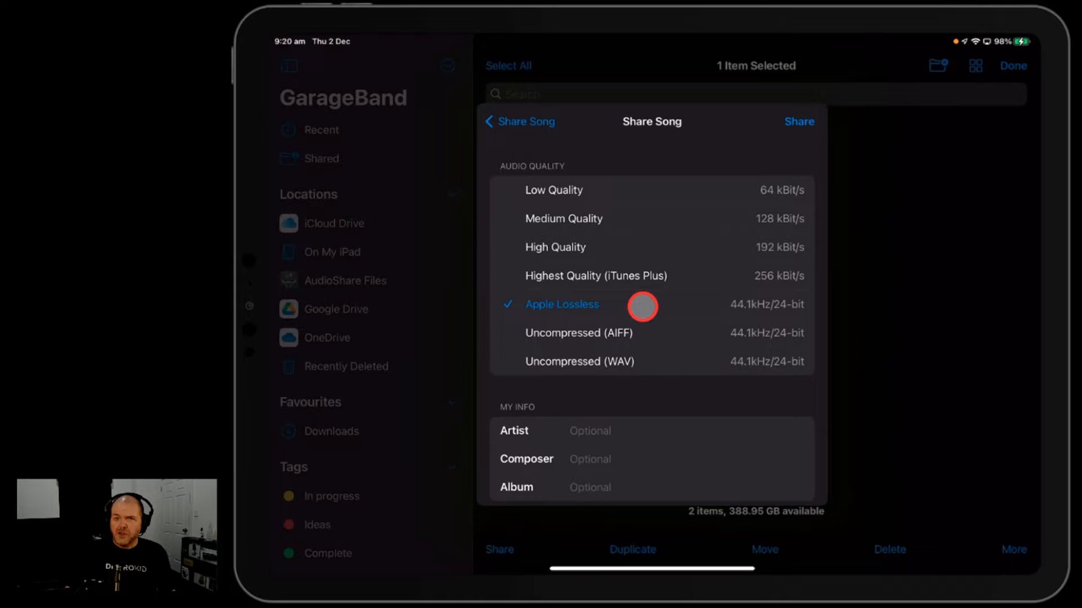
{"action": "left_click", "coordinate": [578, 332]}
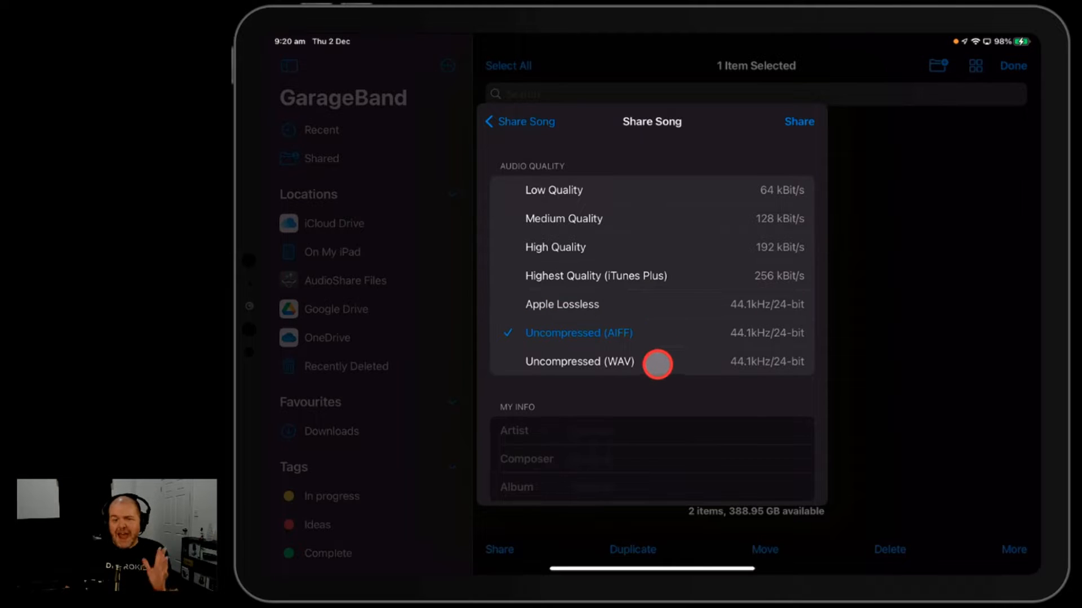
{"action": "left_click", "coordinate": [579, 362]}
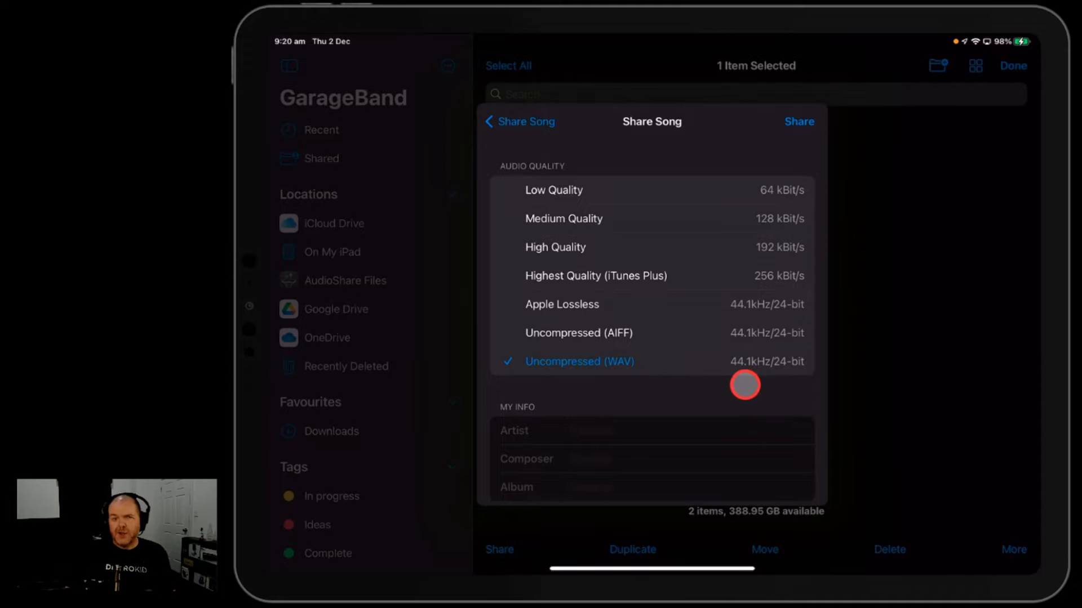
{"action": "mouse_move", "coordinate": [692, 374]}
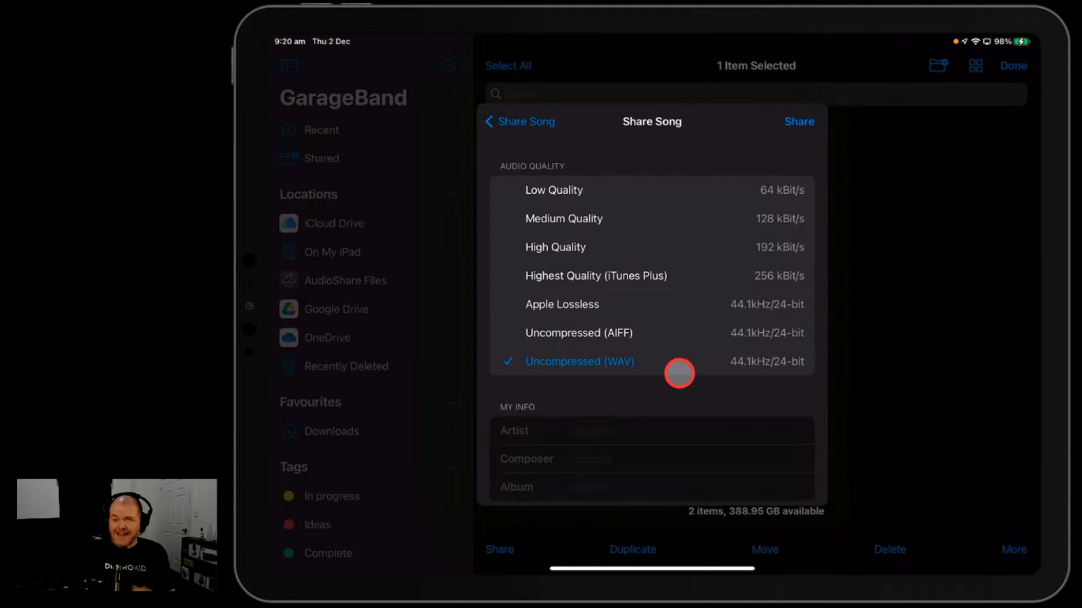
{"action": "left_click", "coordinate": [554, 247]}
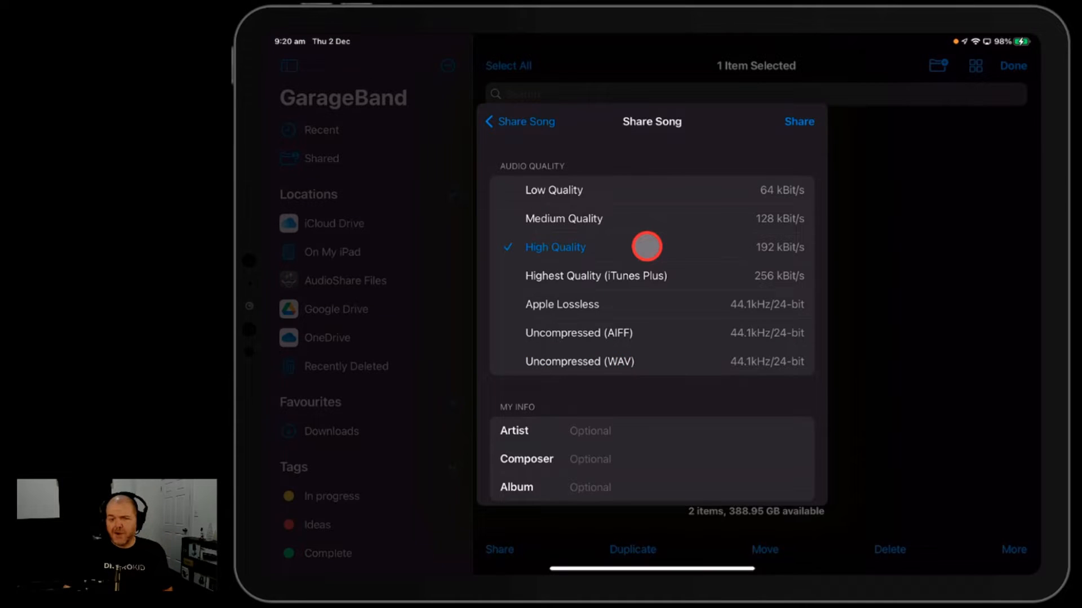
{"action": "left_click", "coordinate": [656, 458]}
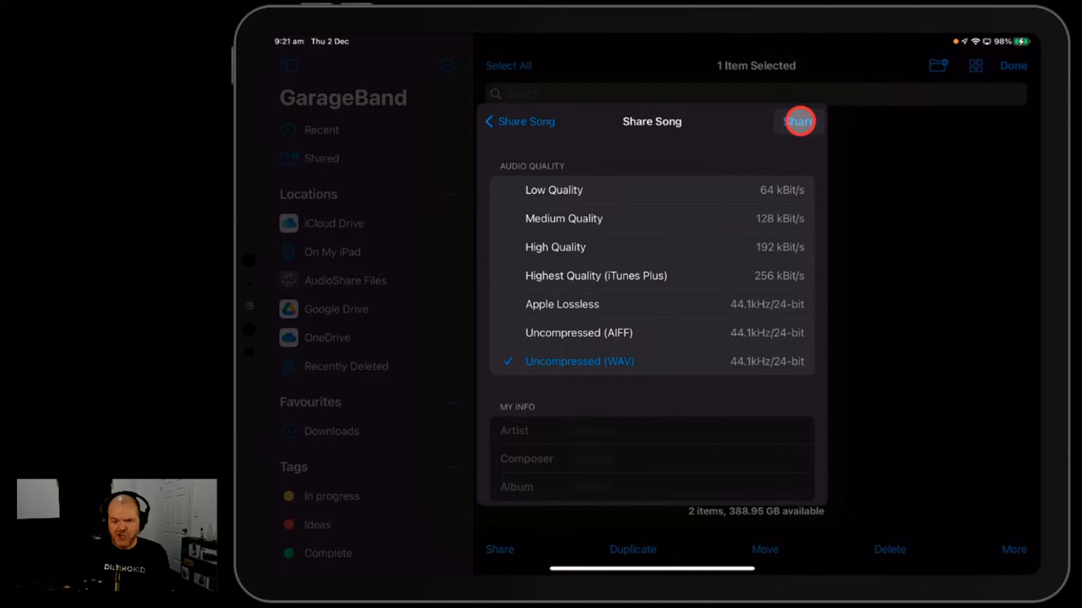
- Export the WAV song and choose Save to Files from the share sheet
{"action": "left_click", "coordinate": [797, 121]}
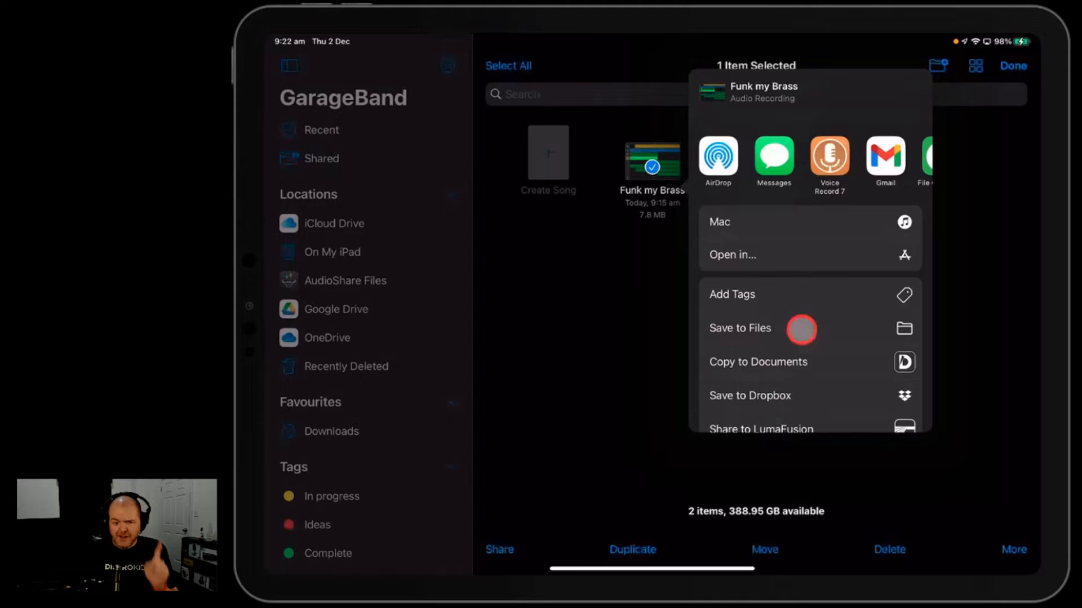
{"action": "left_click", "coordinate": [739, 328]}
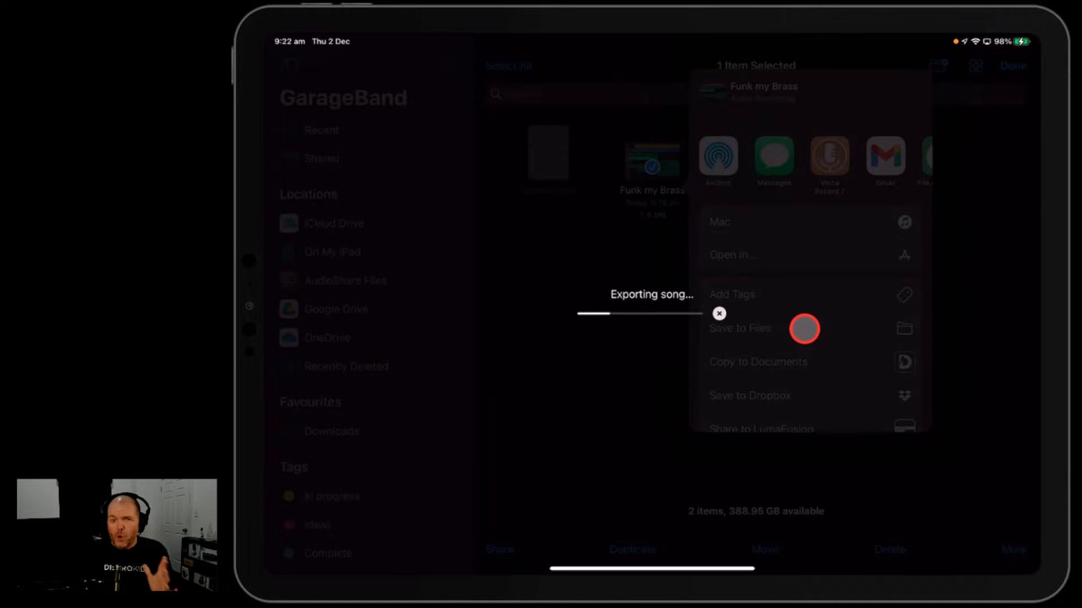
- Save the Funk my Brass WAV into iCloud Drive > Studio Live Today
{"action": "left_click", "coordinate": [739, 328]}
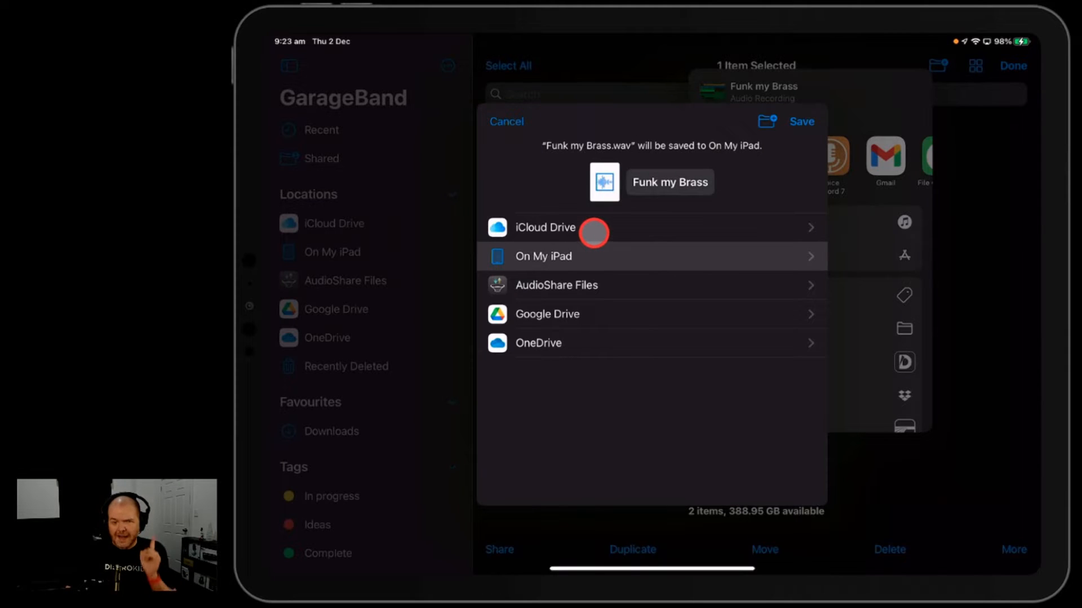
{"action": "left_click", "coordinate": [546, 227]}
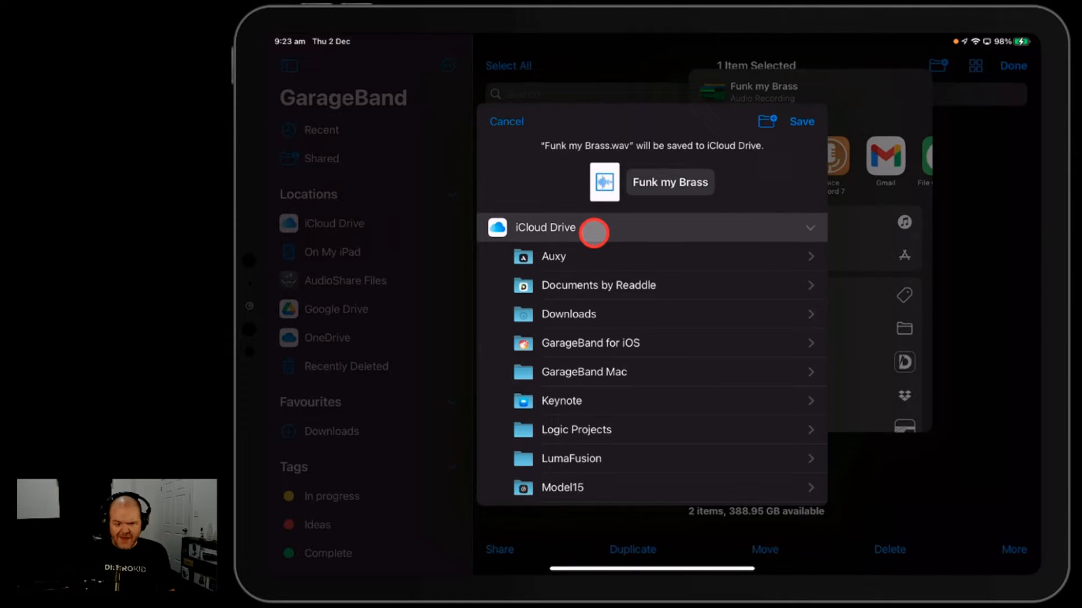
{"action": "mouse_move", "coordinate": [604, 364]}
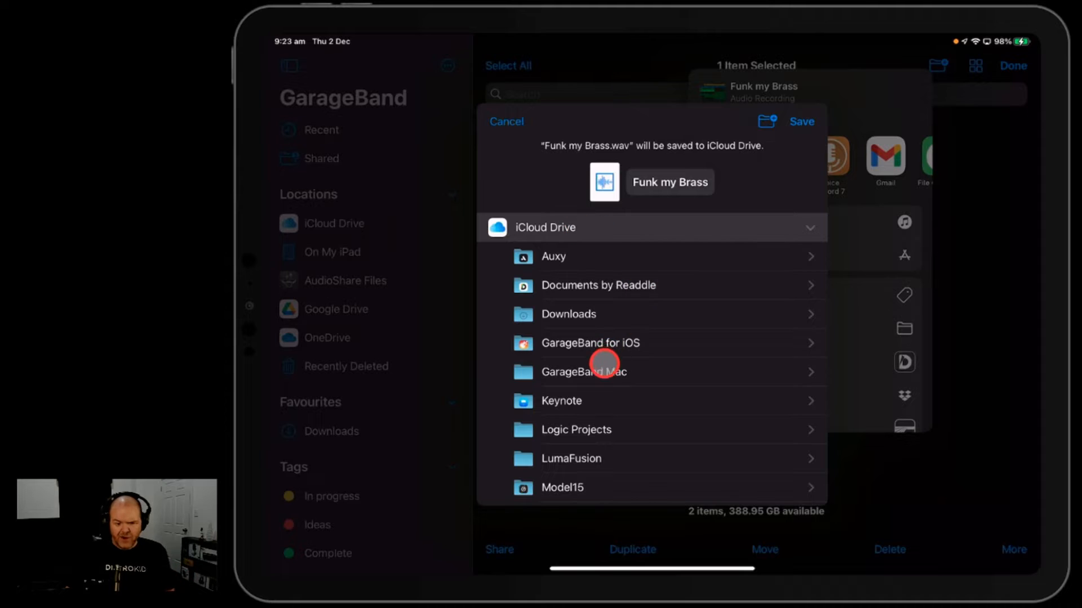
{"action": "left_click", "coordinate": [573, 438]}
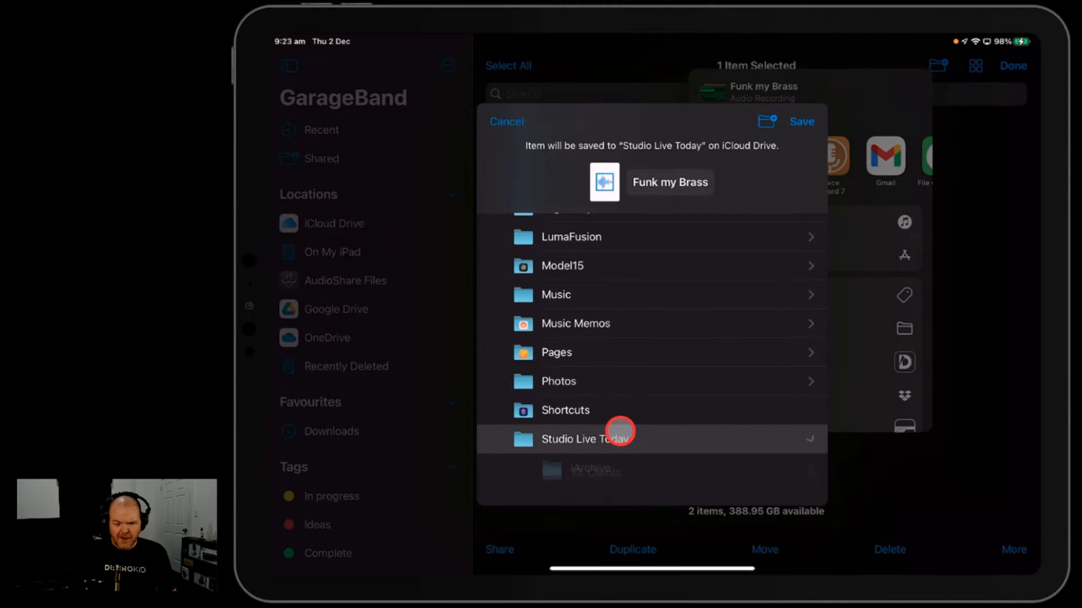
{"action": "left_click", "coordinate": [614, 439]}
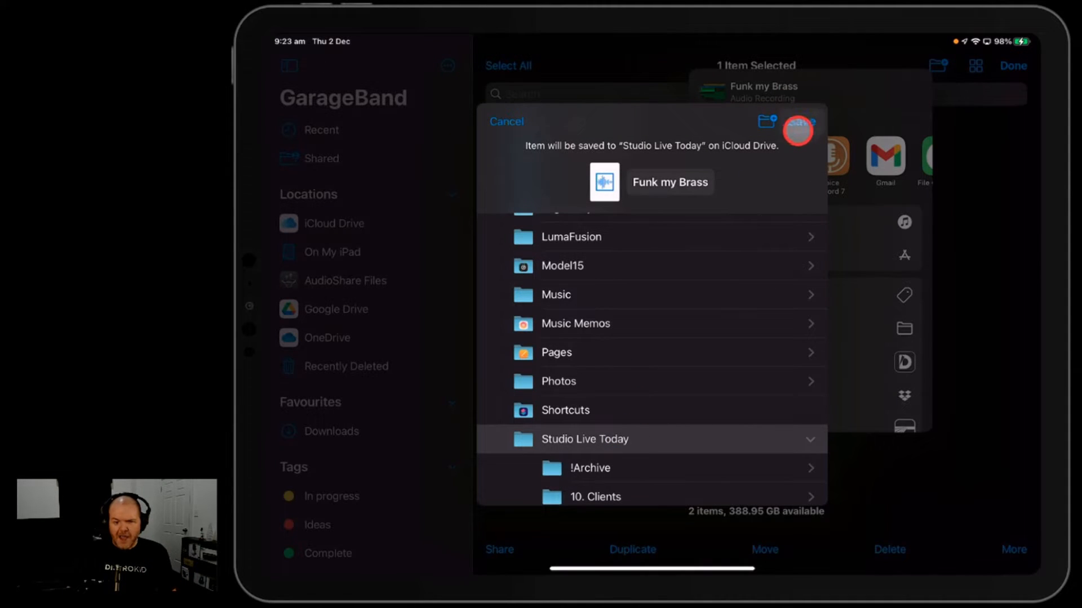
{"action": "left_click", "coordinate": [799, 130]}
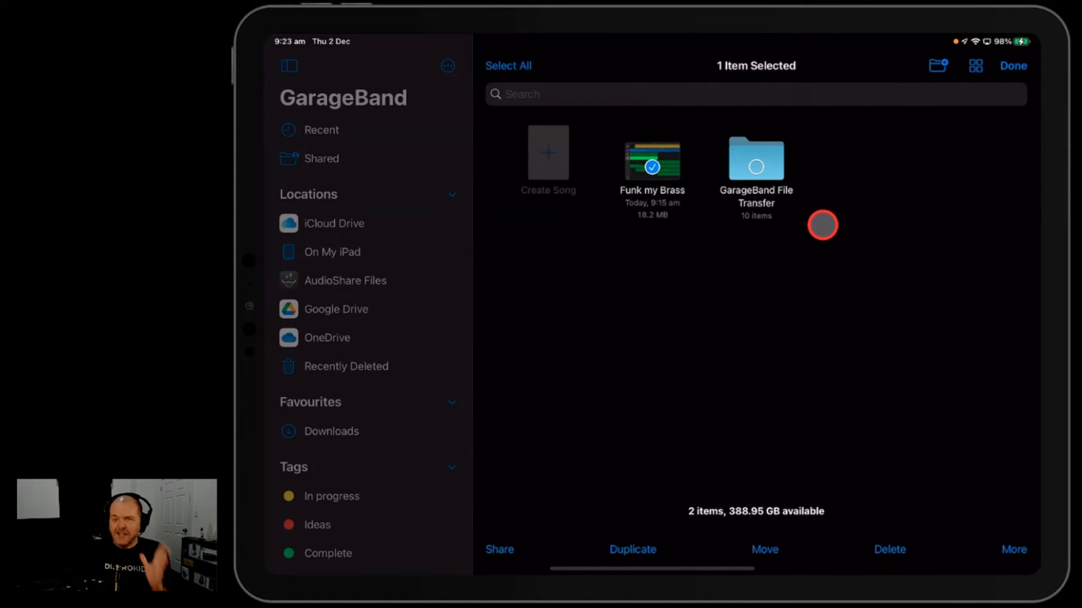
{"action": "mouse_move", "coordinate": [819, 228]}
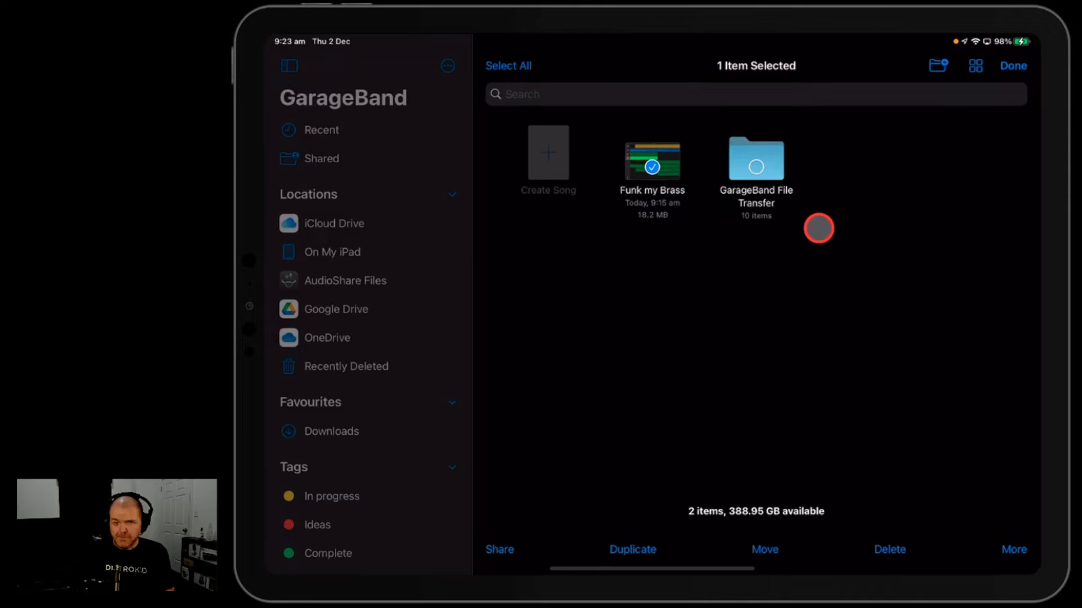
- Switch to the Files app and browse the iCloud Drive location
{"action": "left_click", "coordinate": [331, 431]}
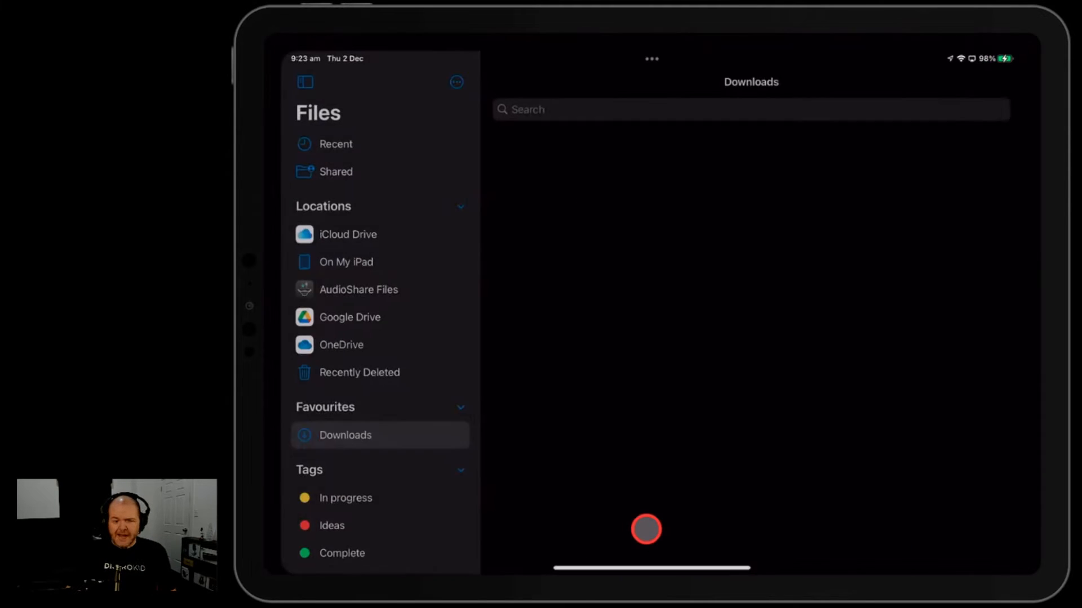
{"action": "left_click", "coordinate": [344, 435]}
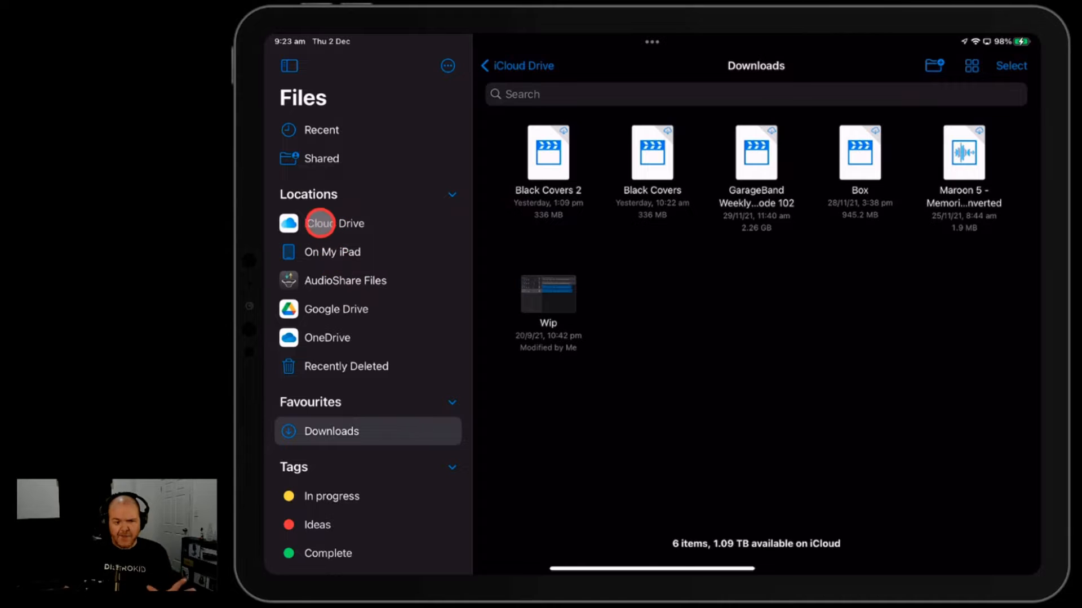
{"action": "left_click", "coordinate": [335, 223]}
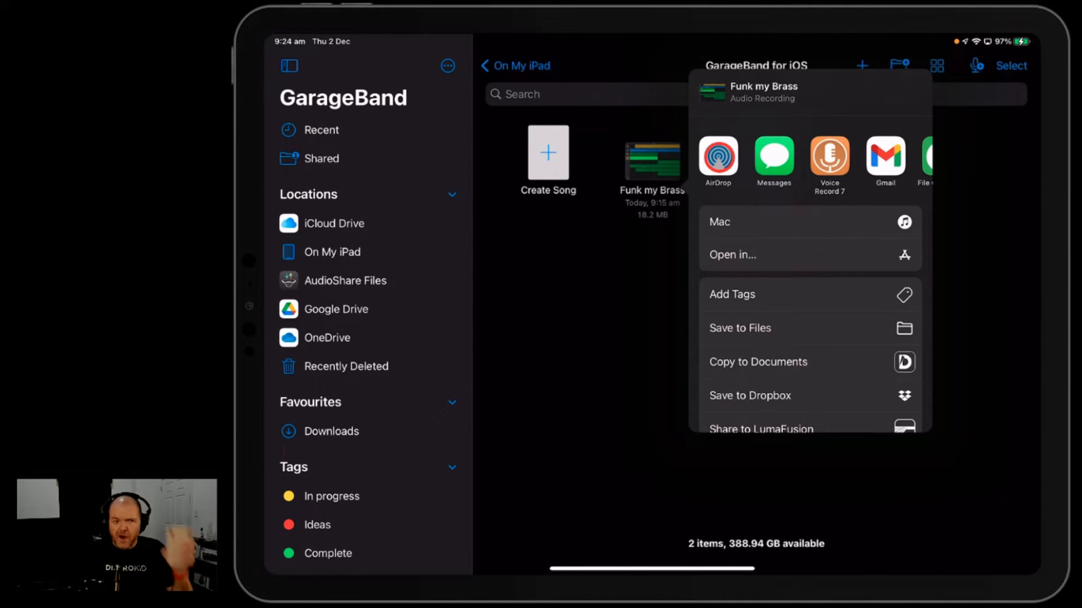
- AirDrop the Funk my Brass recording to the X5 iPhone
{"action": "left_click", "coordinate": [717, 159]}
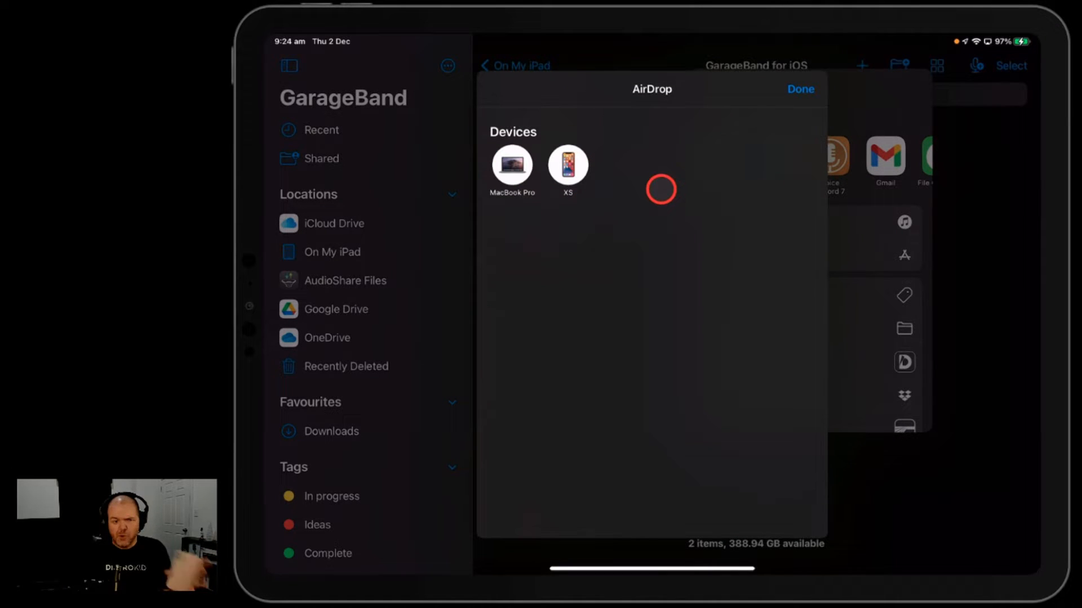
{"action": "left_click", "coordinate": [566, 165]}
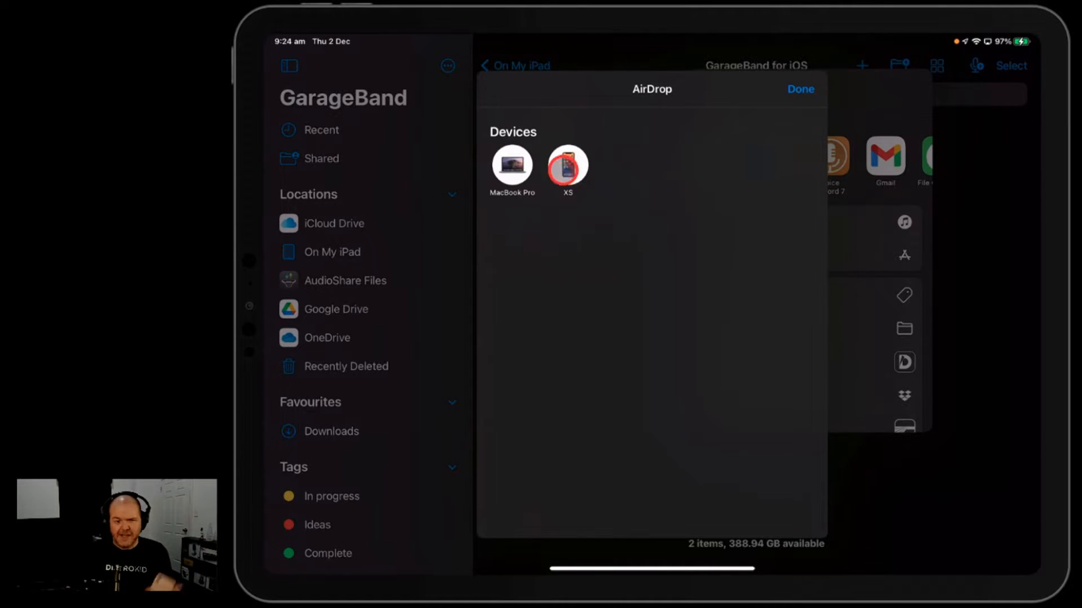
{"action": "left_click", "coordinate": [567, 168]}
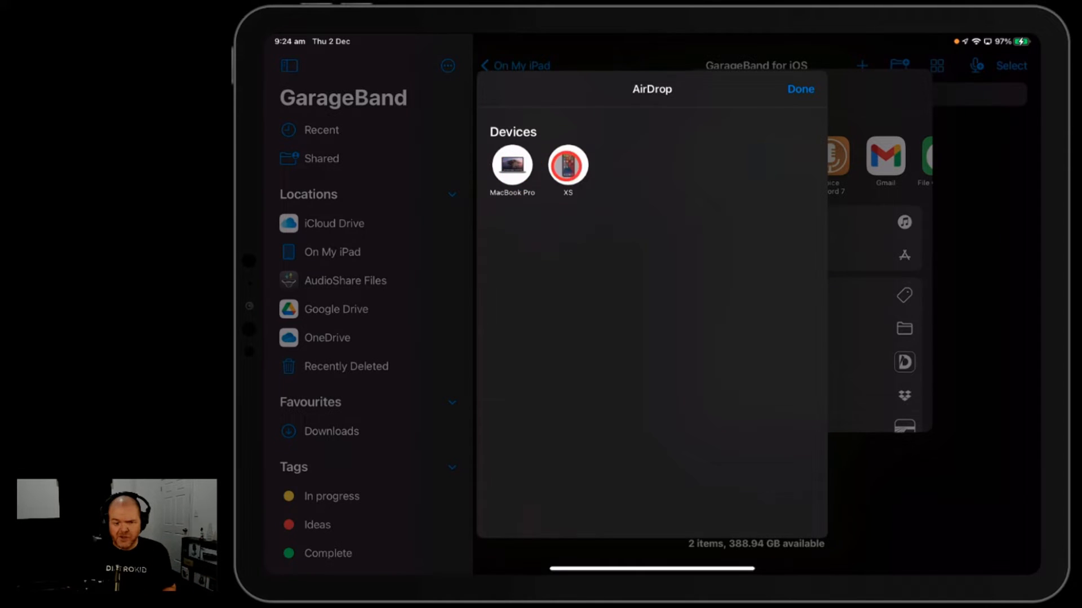
{"action": "left_click", "coordinate": [567, 165]}
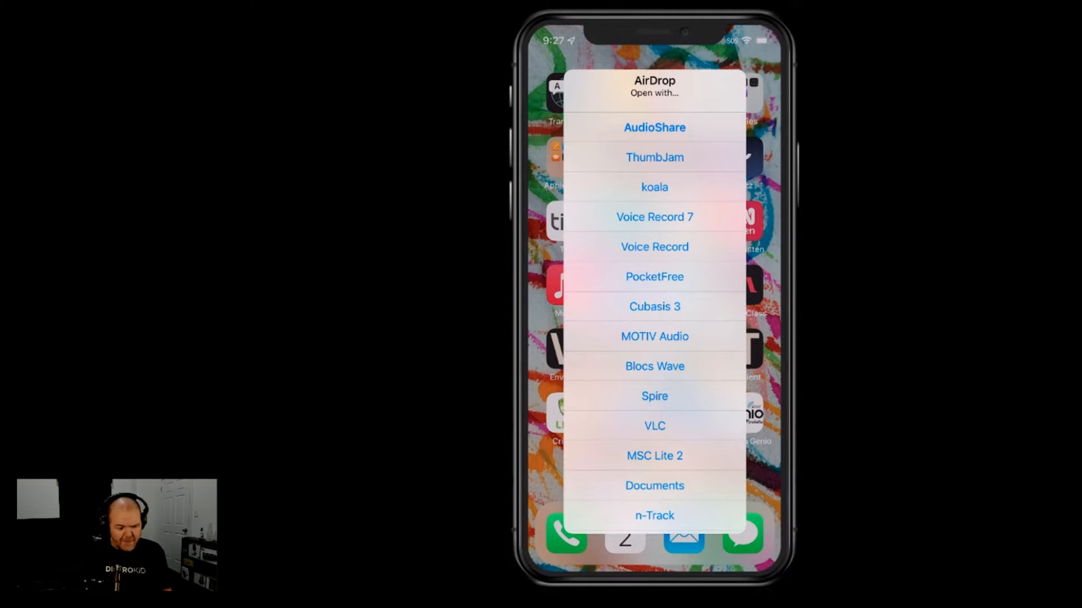
- Receive the WAV into AudioShare on the iPhone and OK the Old Trash alert
{"action": "left_click", "coordinate": [653, 127]}
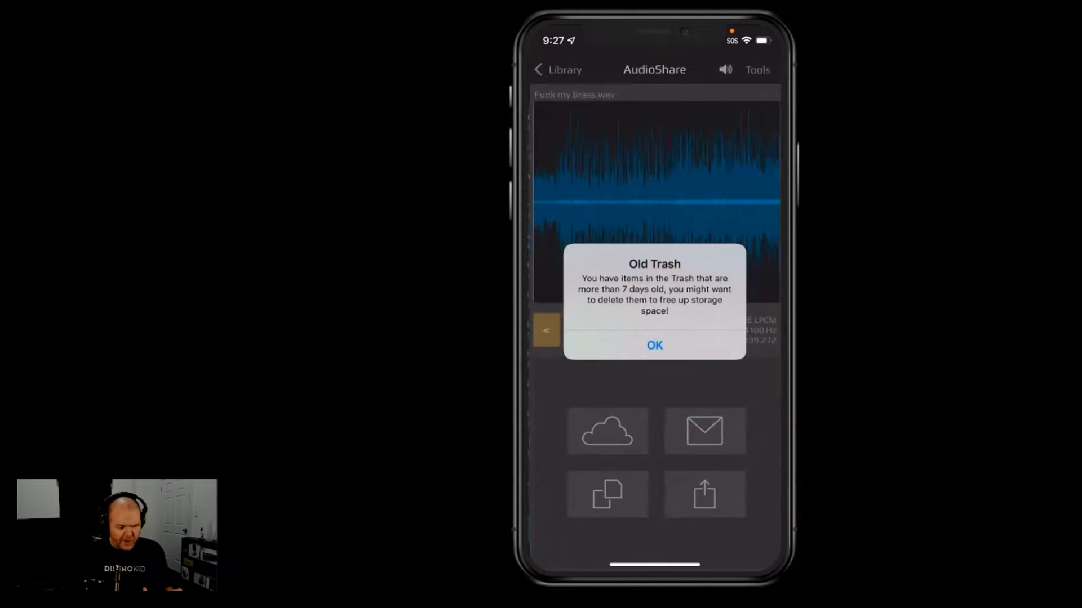
{"action": "left_click", "coordinate": [653, 346]}
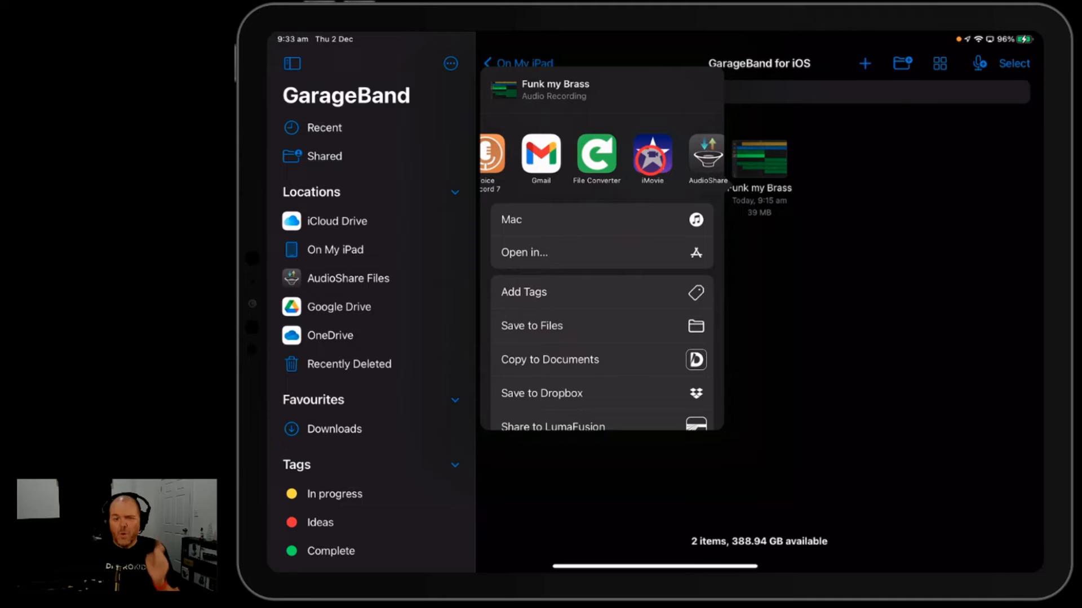
- Send the Funk my Brass recording from the share sheet to iMovie
{"action": "left_click", "coordinate": [545, 256]}
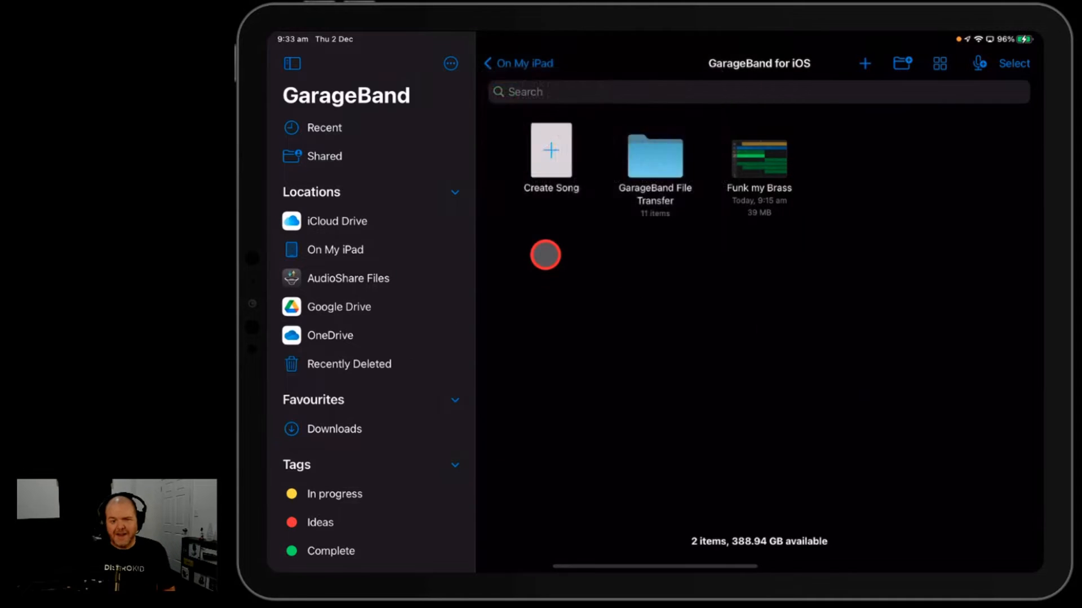
{"action": "left_click", "coordinate": [758, 159]}
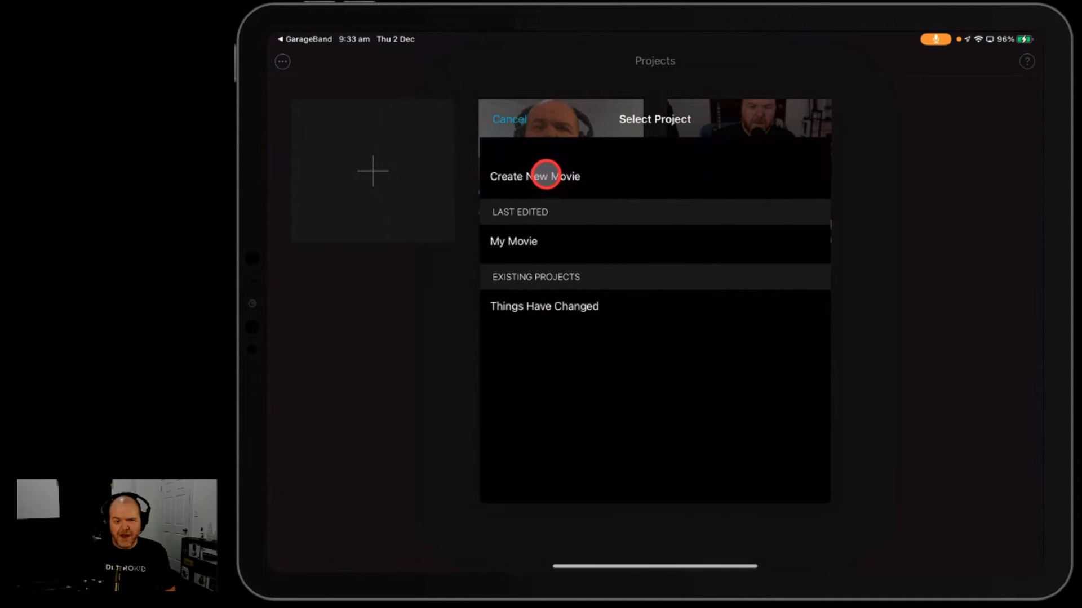
- Create a new iMovie movie using the Funk my Brass song
{"action": "left_click", "coordinate": [534, 176]}
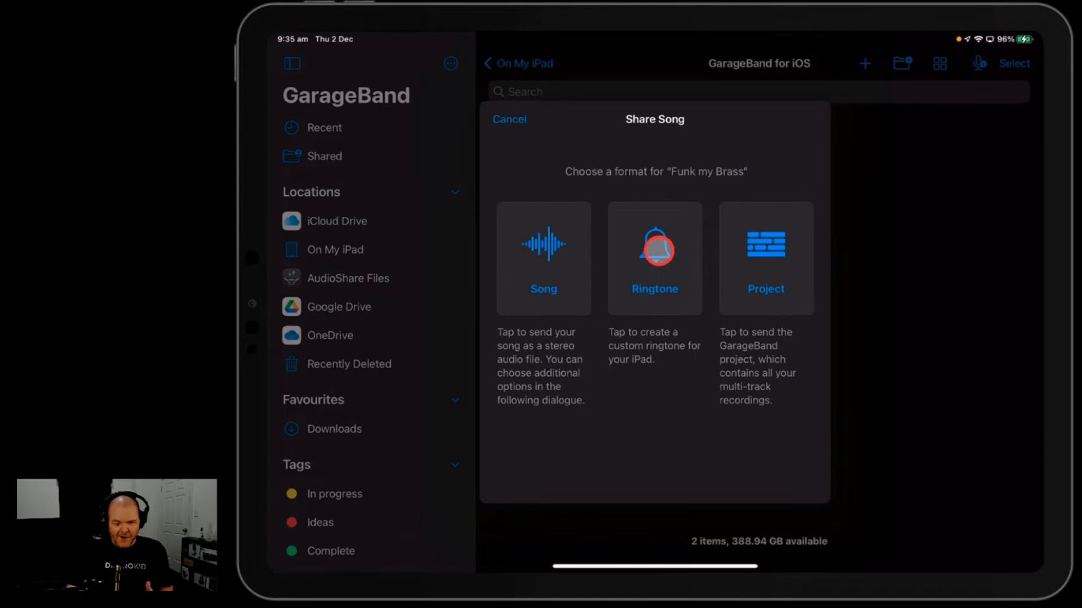
- Export Funk my Brass as a 30-second ringtone and finish without assigning it
{"action": "left_click", "coordinate": [654, 259]}
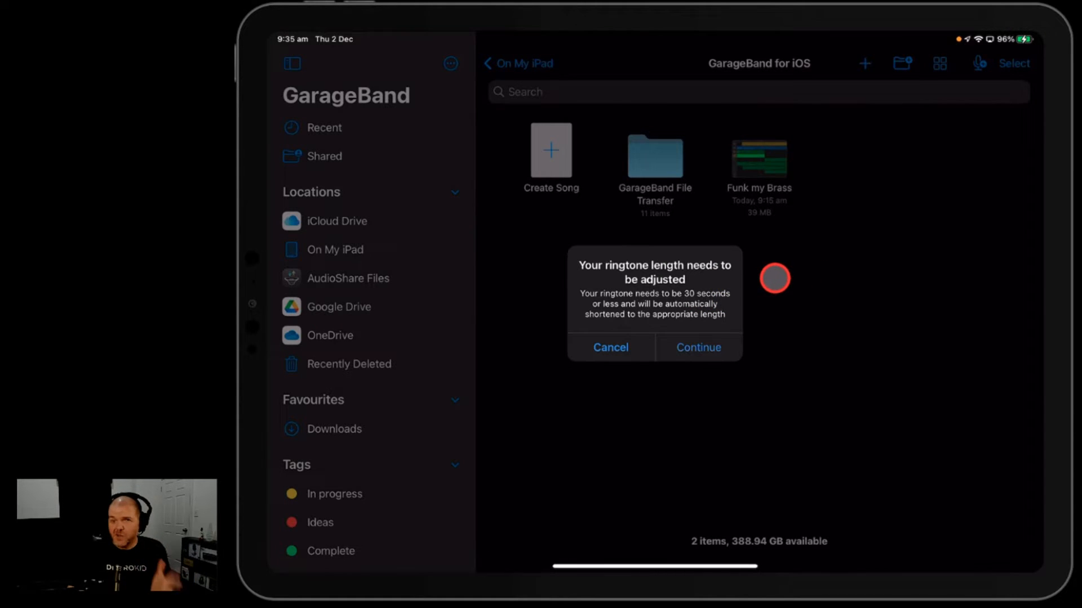
{"action": "left_click", "coordinate": [698, 347]}
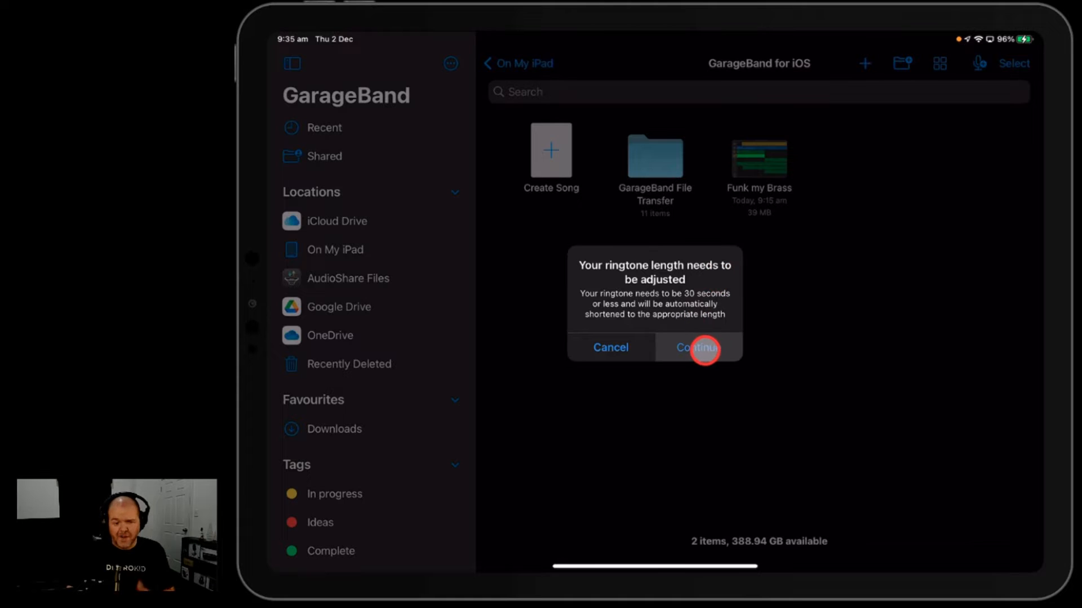
{"action": "left_click", "coordinate": [696, 347]}
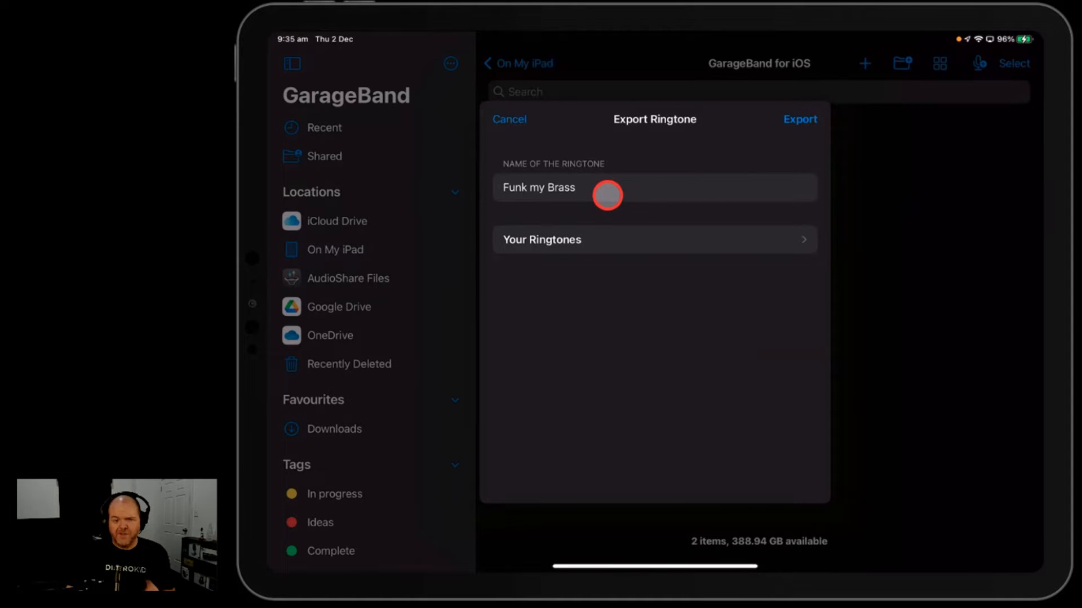
{"action": "left_click", "coordinate": [800, 118]}
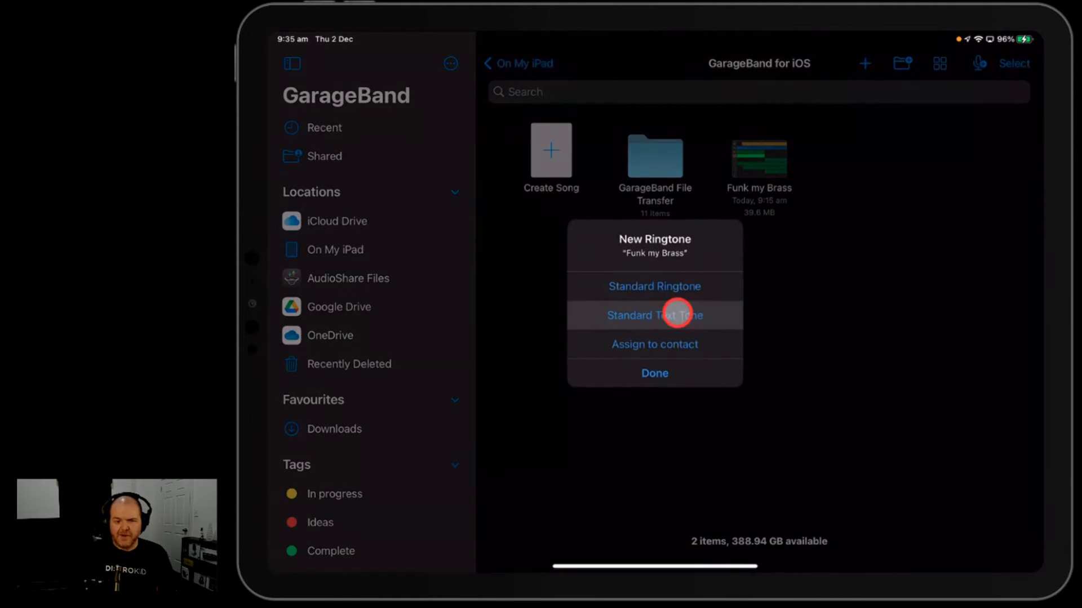
{"action": "mouse_move", "coordinate": [718, 297]}
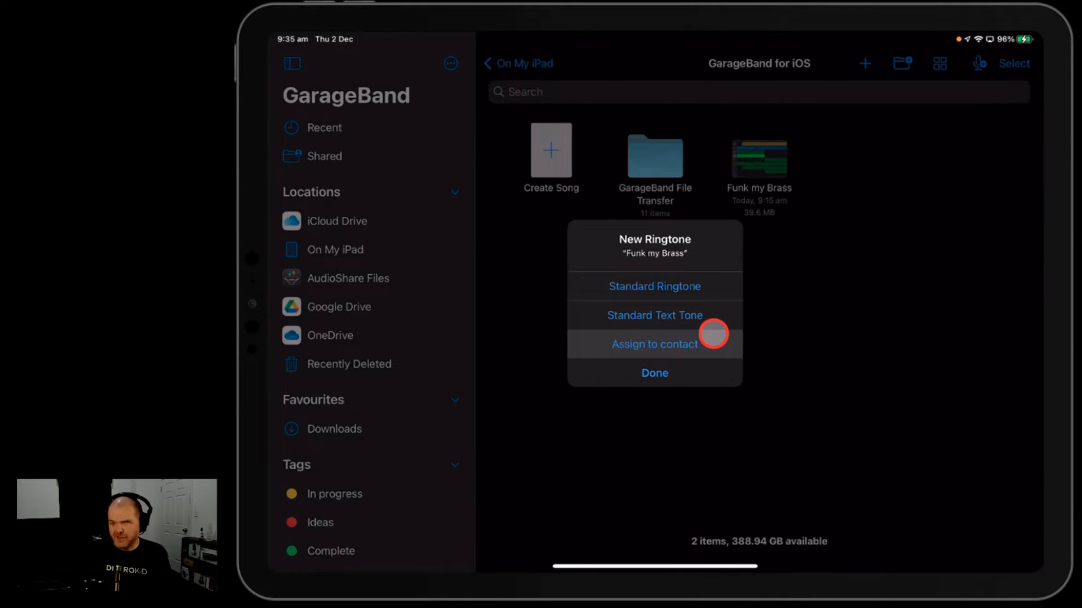
{"action": "left_click", "coordinate": [653, 373]}
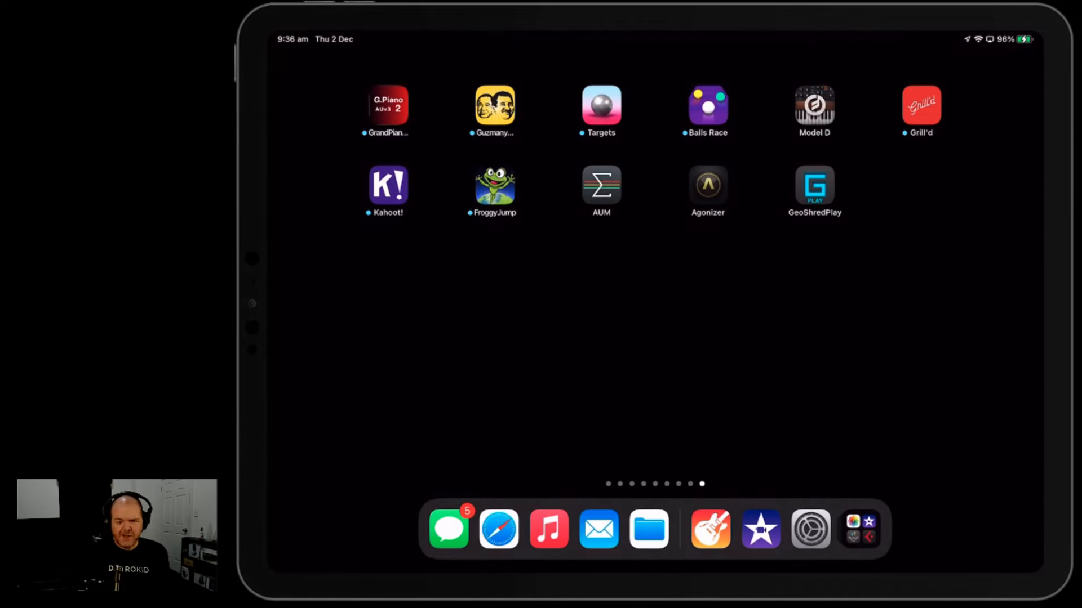
- Search Spotlight for 'ring' and go to the Ringtone (Sounds) setting
{"action": "type", "text": "ringtone"}
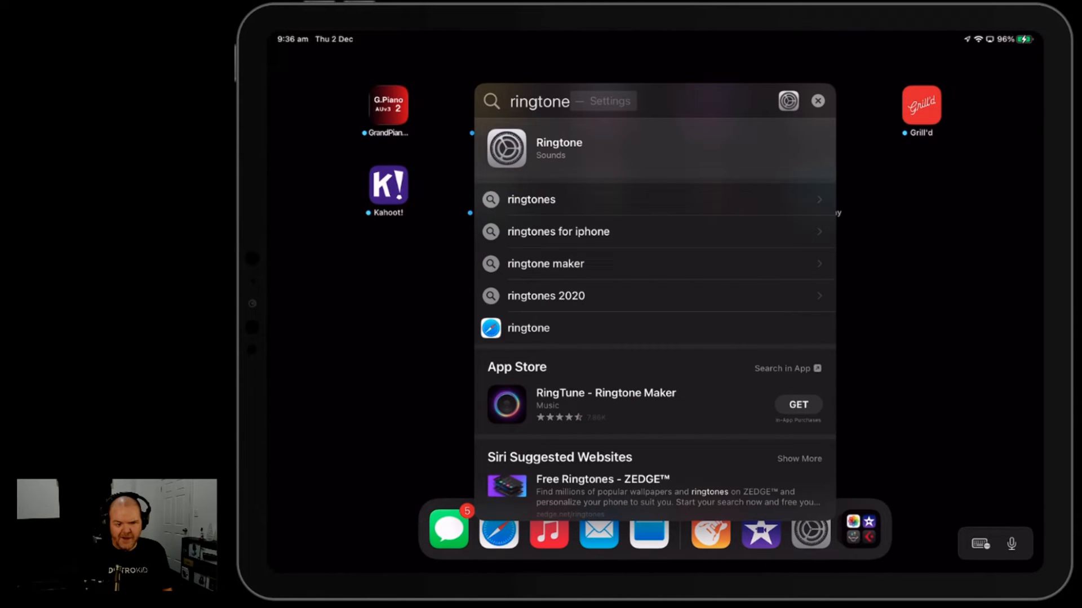
{"action": "left_click", "coordinate": [558, 149]}
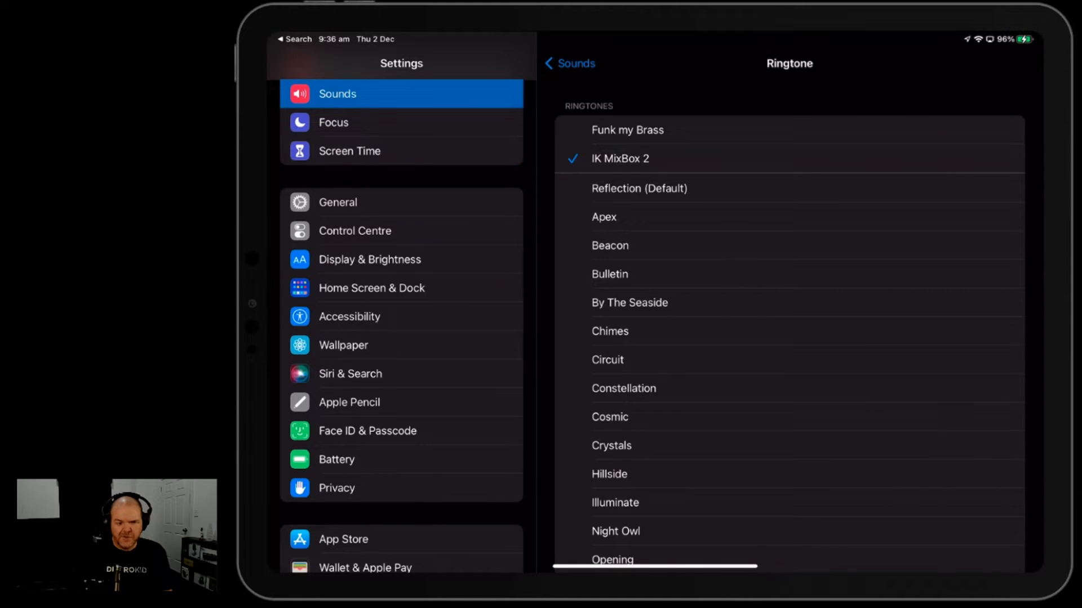
- Try the Funk my Brass ringtone at the top of the list and browse the other ringtones
{"action": "left_click", "coordinate": [668, 148]}
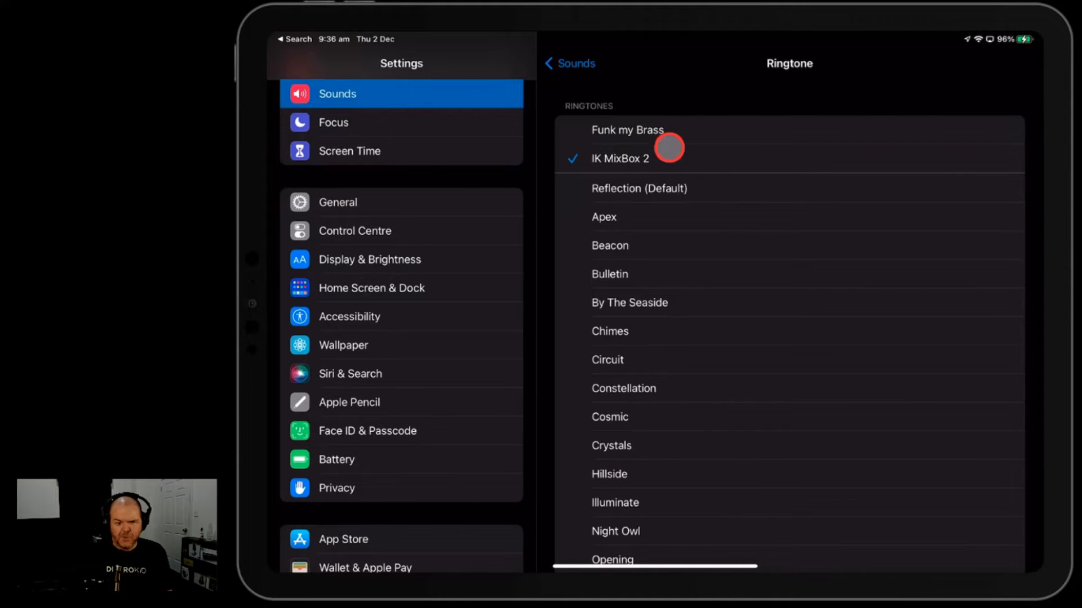
{"action": "scroll", "scroll_direction": "down", "scroll_amount": 3}
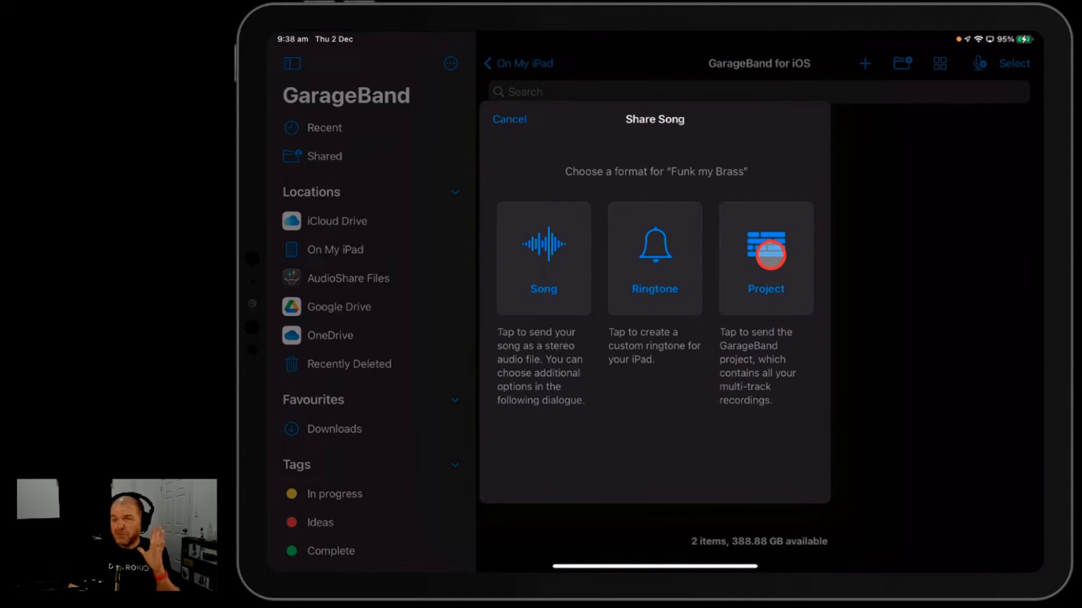
- Save the multitrack project to iCloud Drive > GarageBand for iOS > 2. In Progress
{"action": "left_click", "coordinate": [765, 257]}
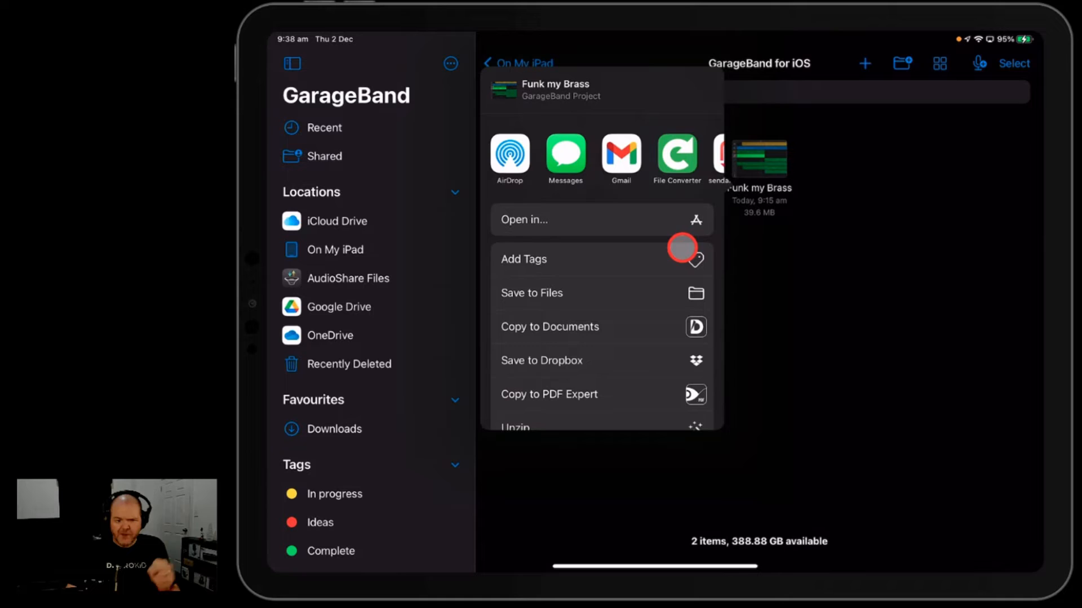
{"action": "mouse_move", "coordinate": [606, 217]}
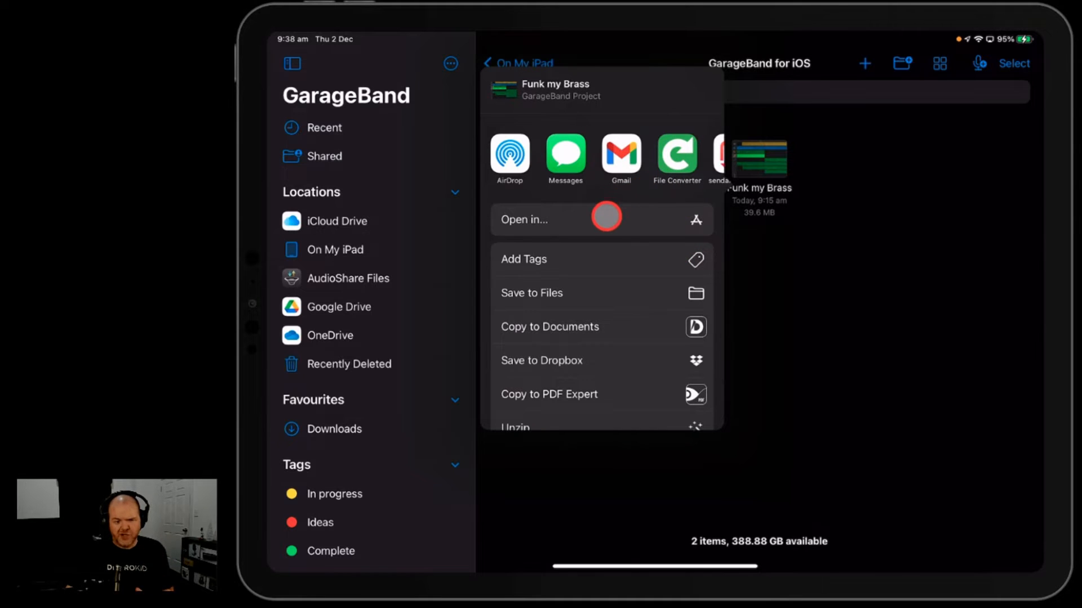
{"action": "mouse_move", "coordinate": [591, 169]}
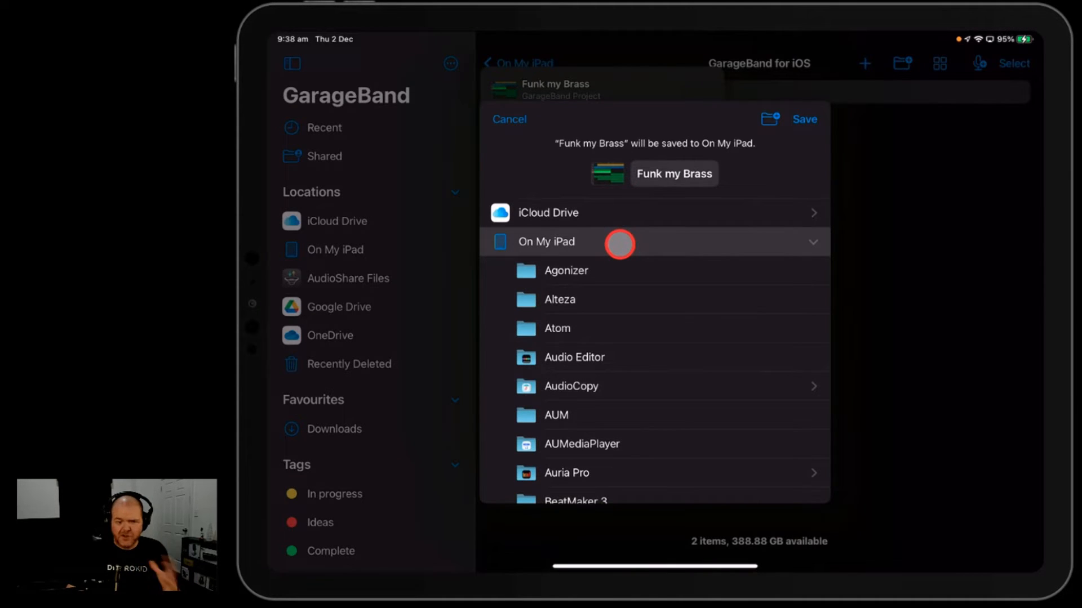
{"action": "mouse_move", "coordinate": [617, 212]}
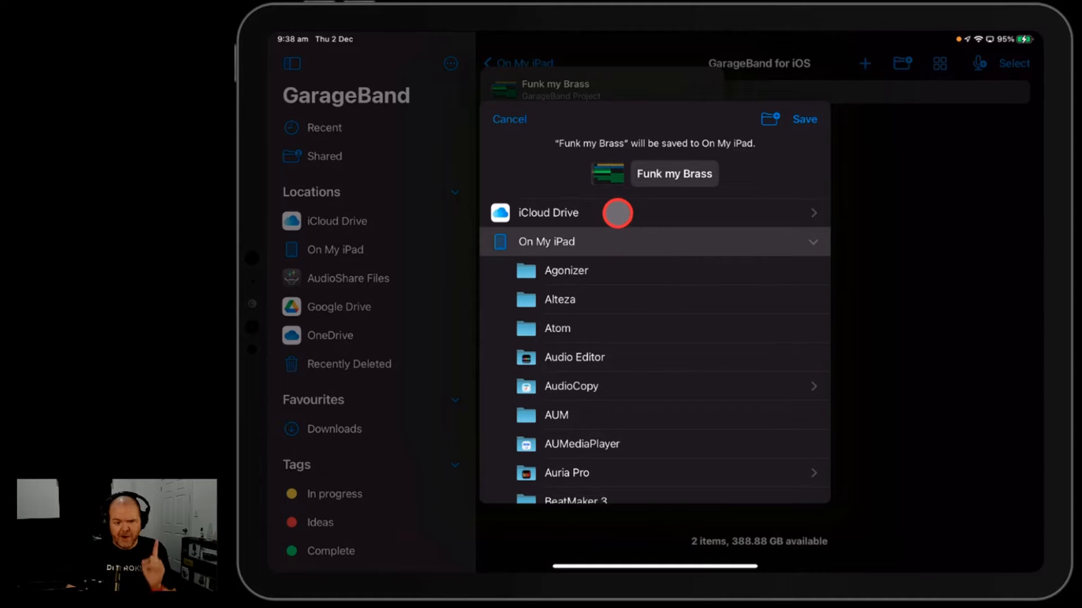
{"action": "left_click", "coordinate": [548, 213]}
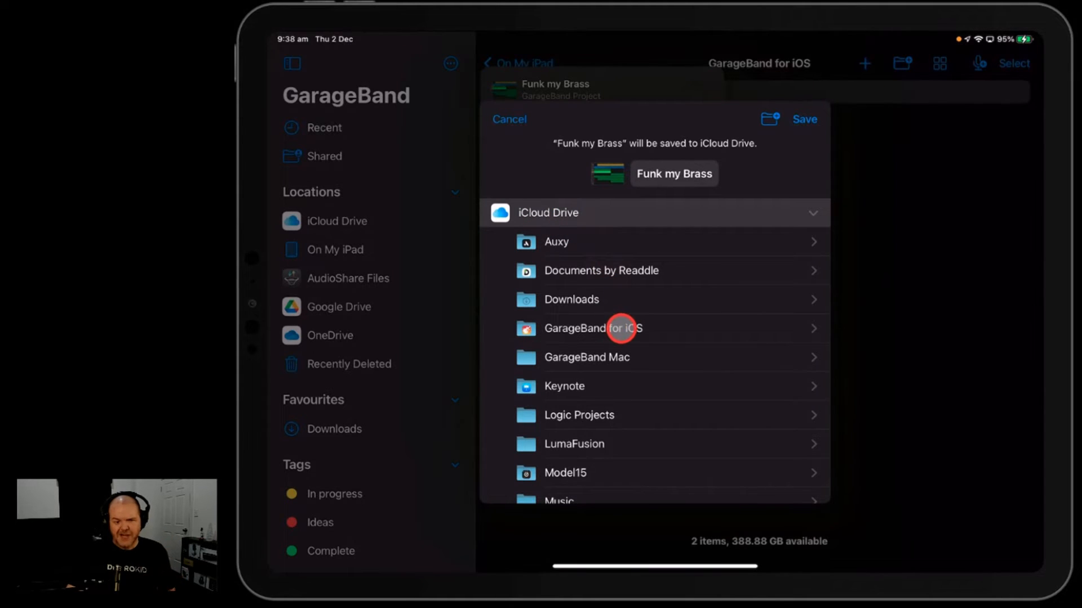
{"action": "left_click", "coordinate": [592, 328]}
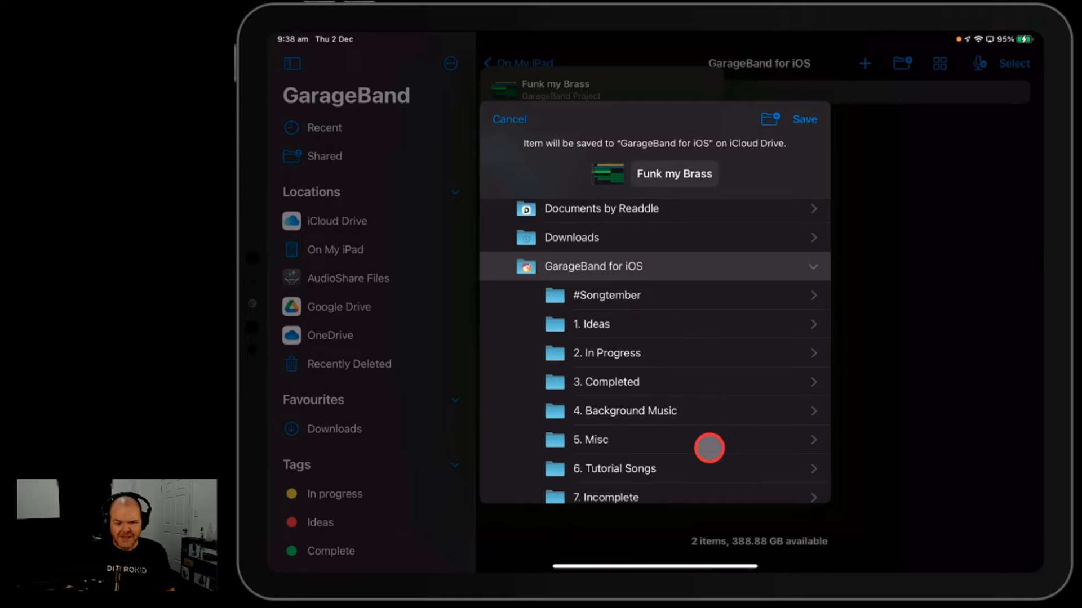
{"action": "left_click", "coordinate": [606, 352]}
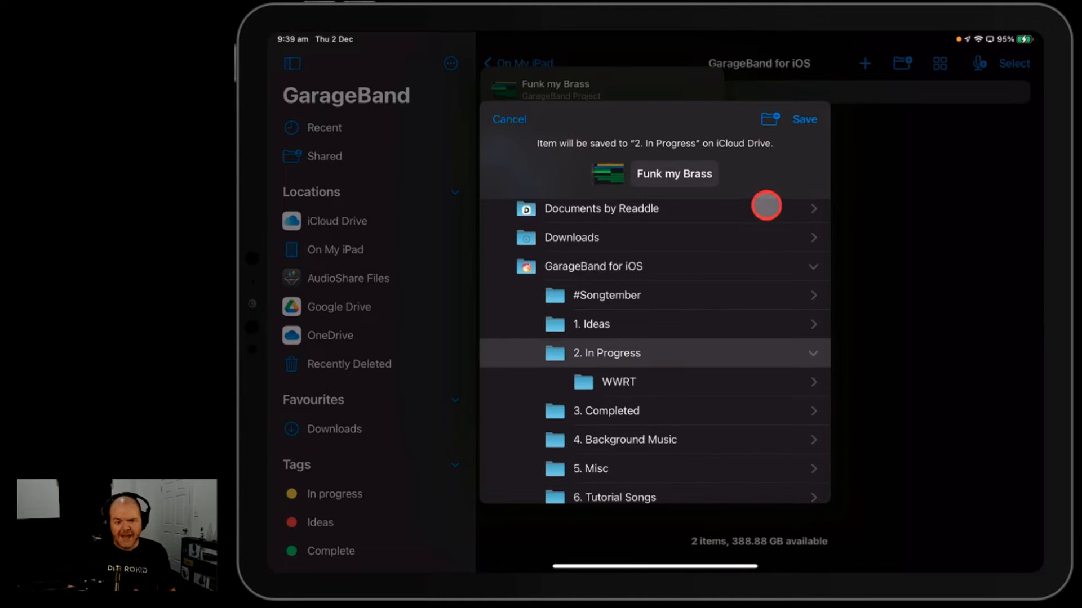
{"action": "left_click", "coordinate": [803, 118]}
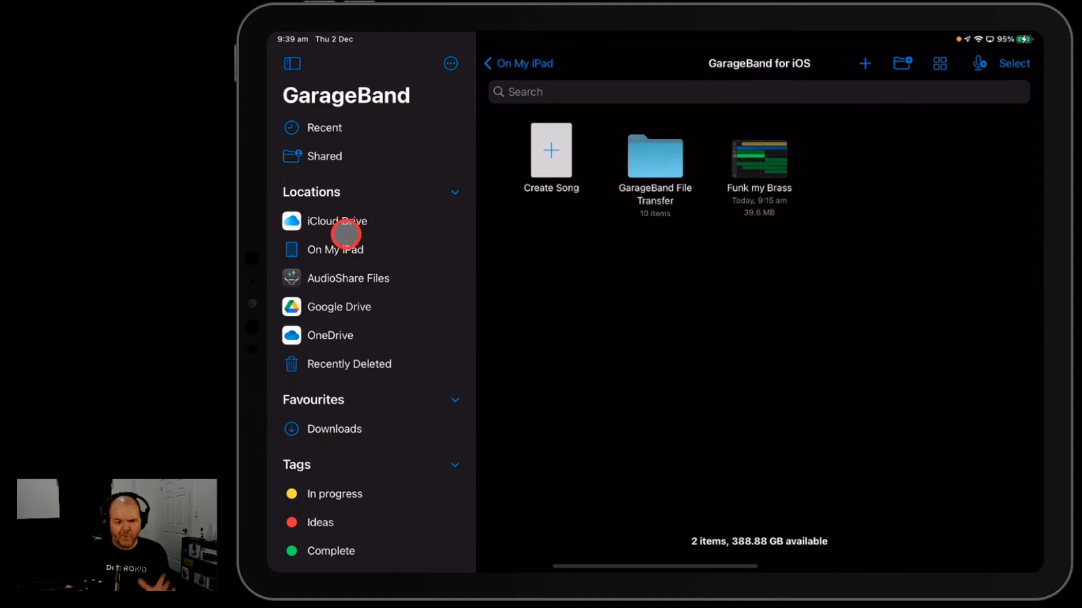
- Browse iCloud Drive and enter the 2. In Progress folder holding the Funk my Brass copy
{"action": "left_click", "coordinate": [337, 220]}
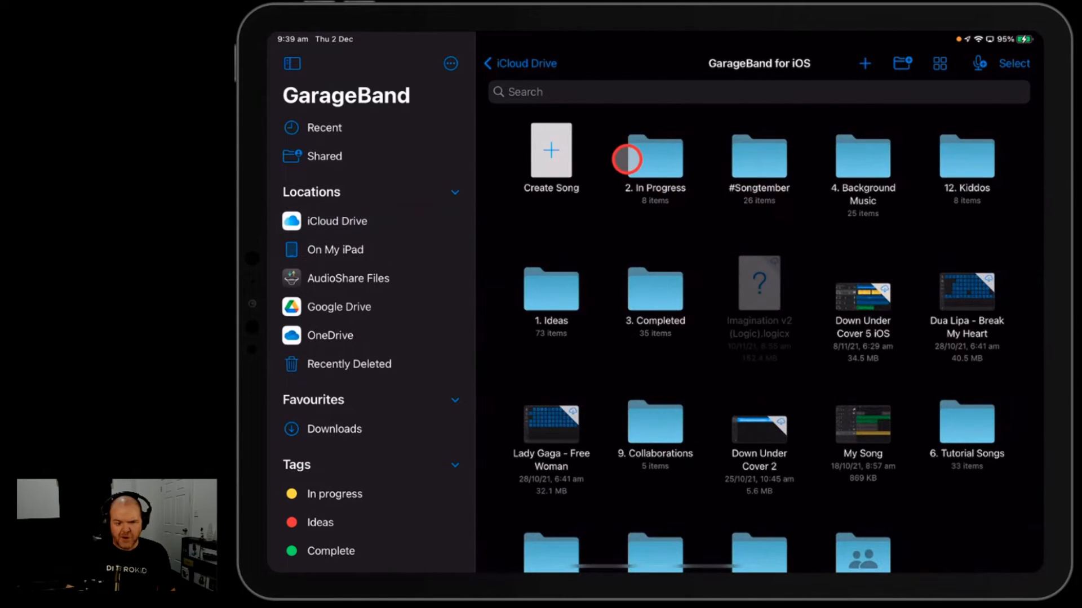
{"action": "double_click", "coordinate": [652, 157]}
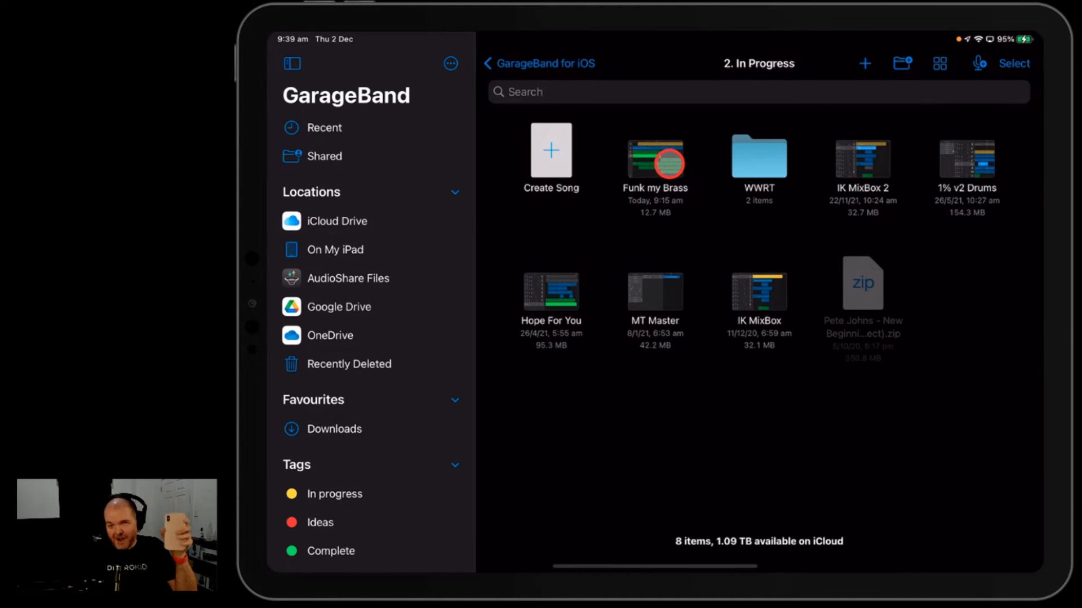
{"action": "left_click", "coordinate": [654, 156]}
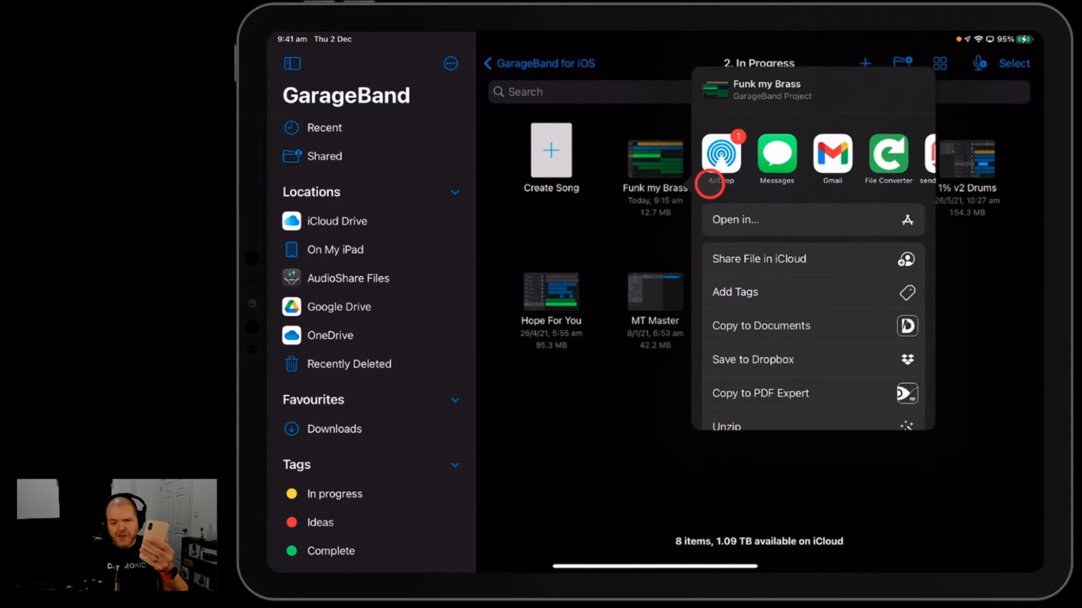
{"action": "left_click", "coordinate": [720, 157]}
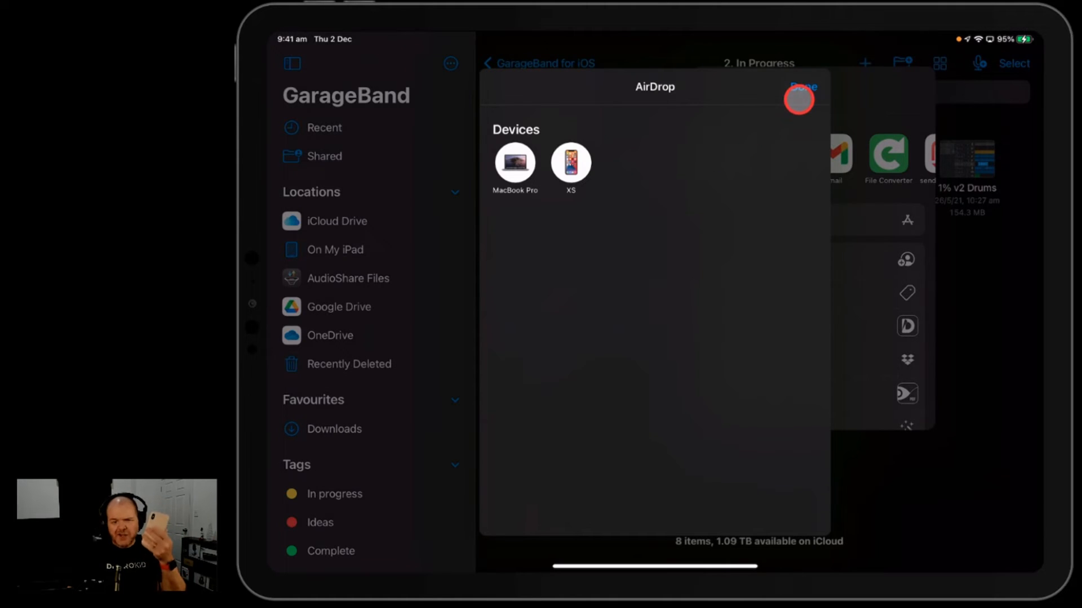
{"action": "left_click", "coordinate": [800, 87]}
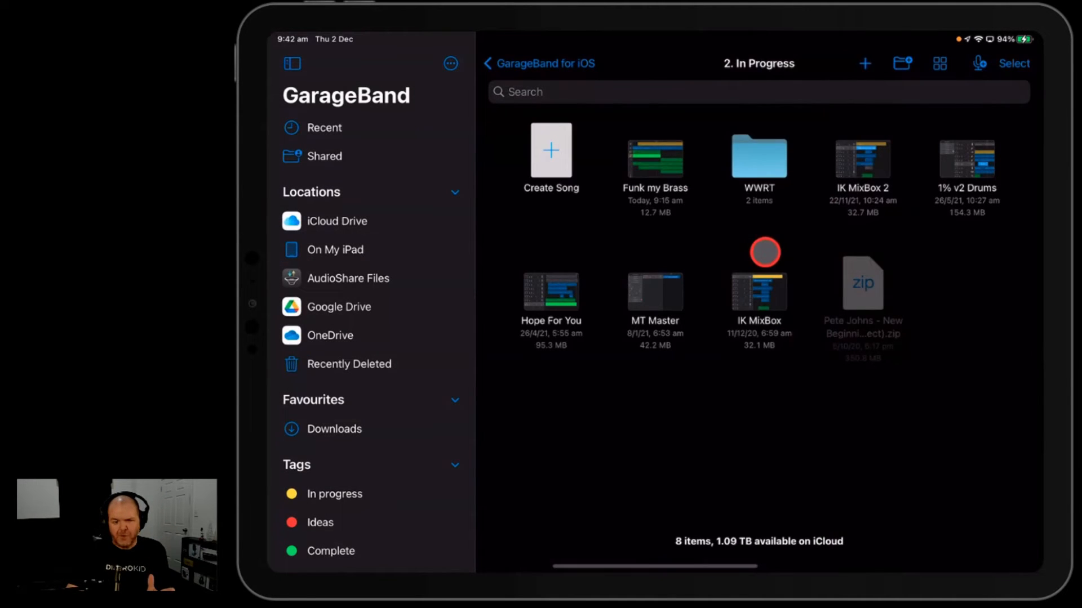
- Share Funk my Brass through iCloud and view who can access it
{"action": "left_click", "coordinate": [653, 157]}
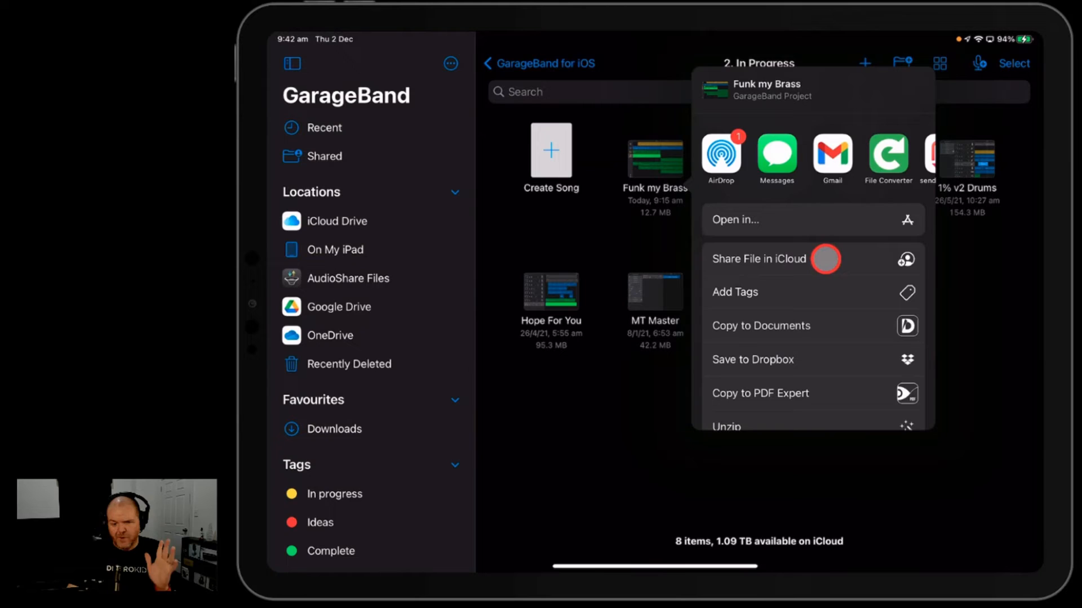
{"action": "left_click", "coordinate": [758, 259]}
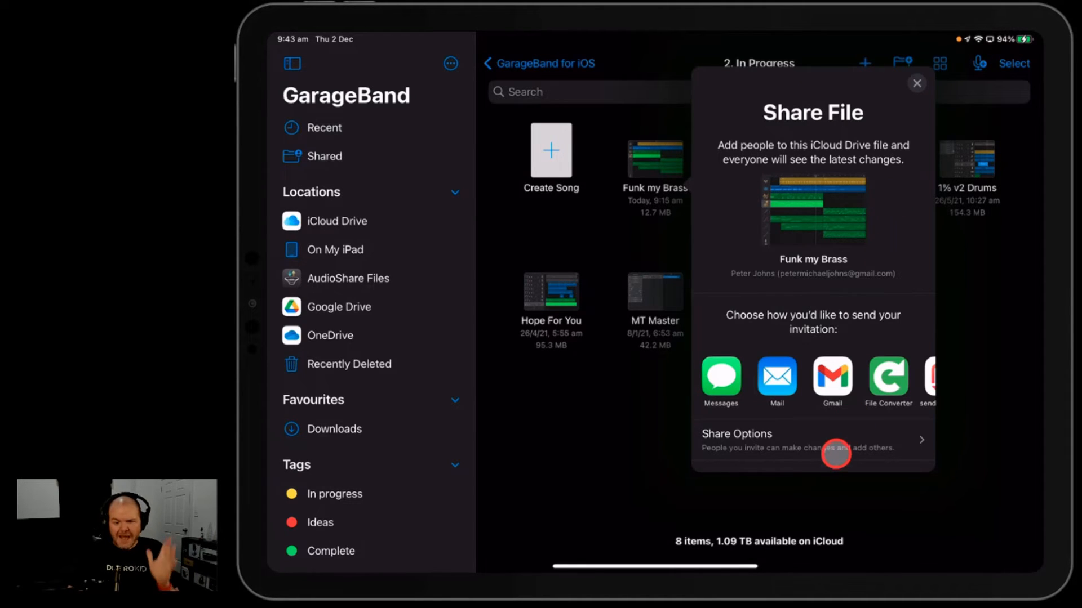
{"action": "mouse_move", "coordinate": [809, 441]}
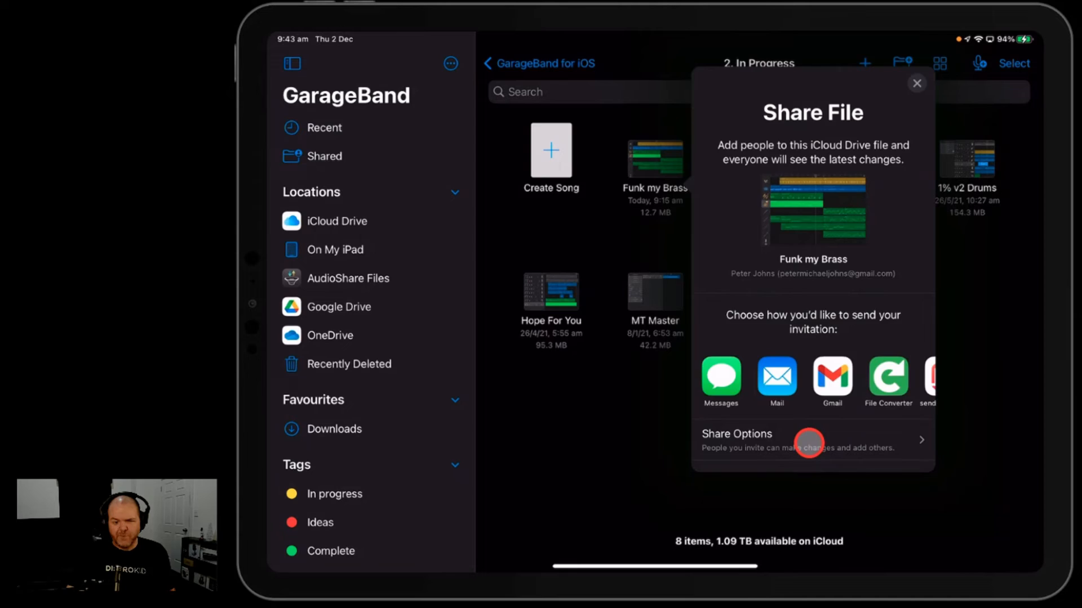
{"action": "left_click", "coordinate": [736, 439]}
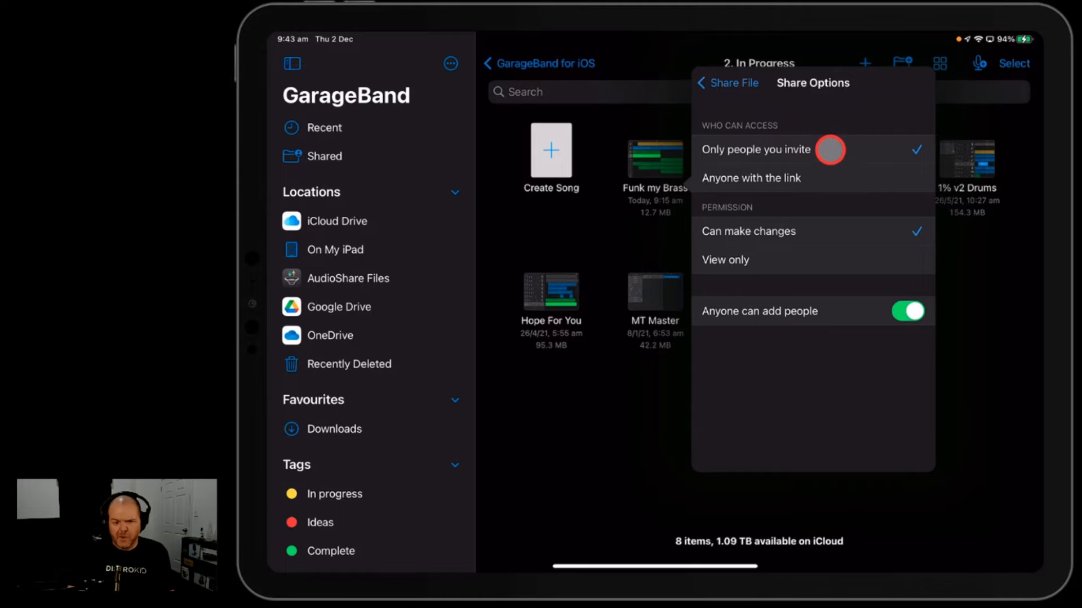
- Keep access limited to only invited people with permission to make changes
{"action": "left_click", "coordinate": [750, 178]}
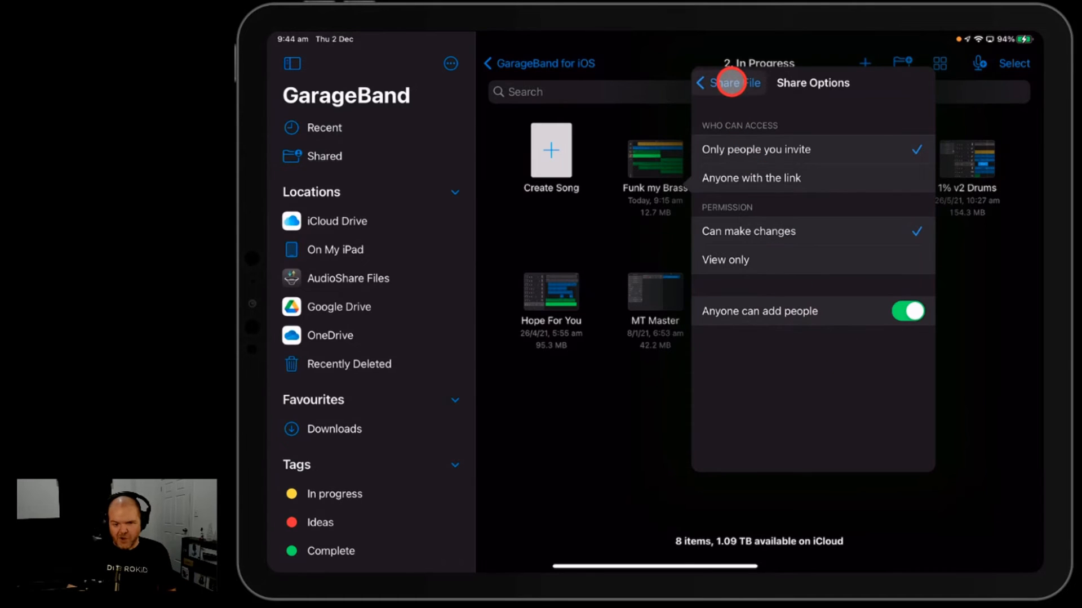
- Return to the invitation choices and browse them for Mail
{"action": "left_click", "coordinate": [702, 82]}
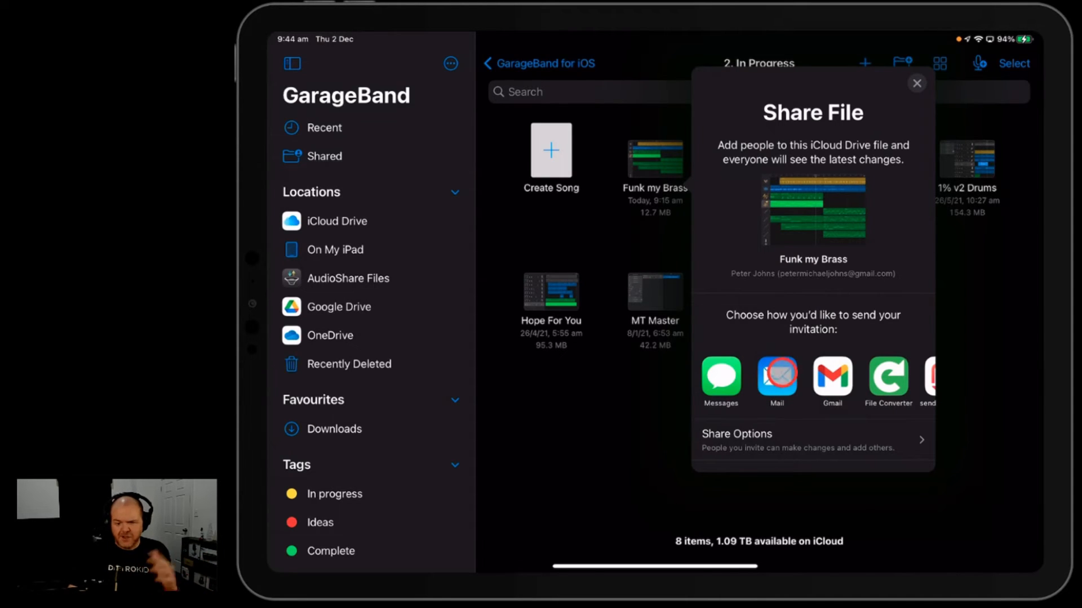
{"action": "scroll", "scroll_direction": "left", "scroll_amount": 3}
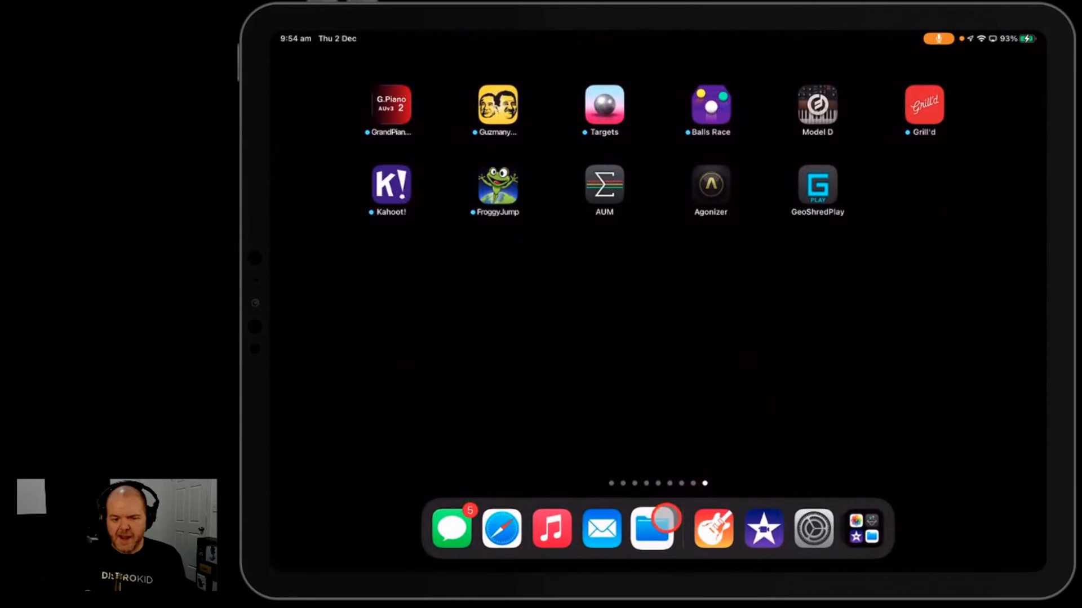
- In Files' 2. In Progress folder, select Funk my Brass as the single chosen item
{"action": "left_click", "coordinate": [651, 529]}
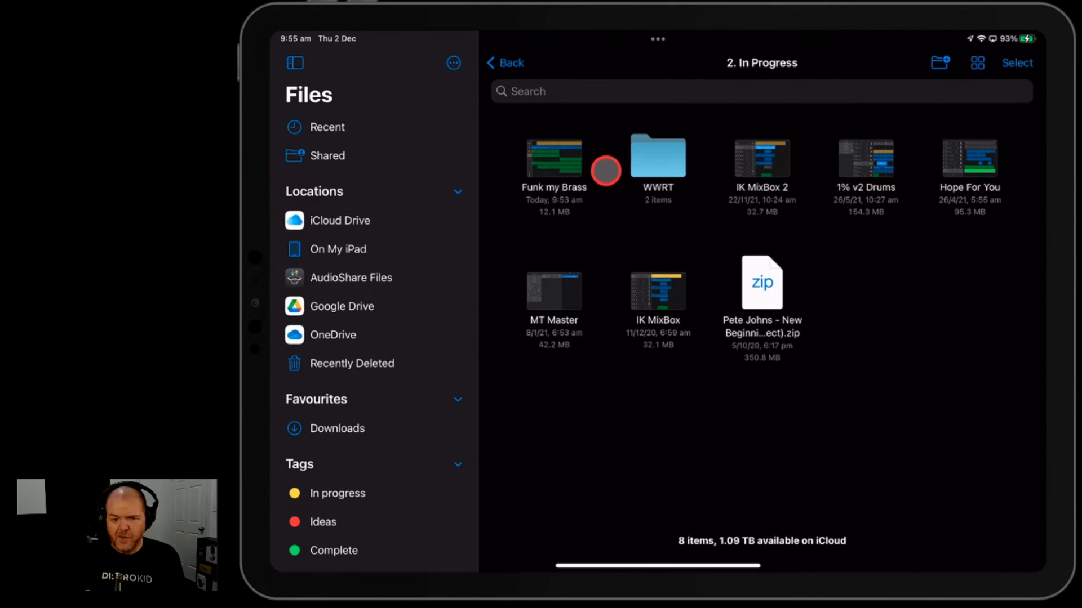
{"action": "left_click", "coordinate": [1017, 63]}
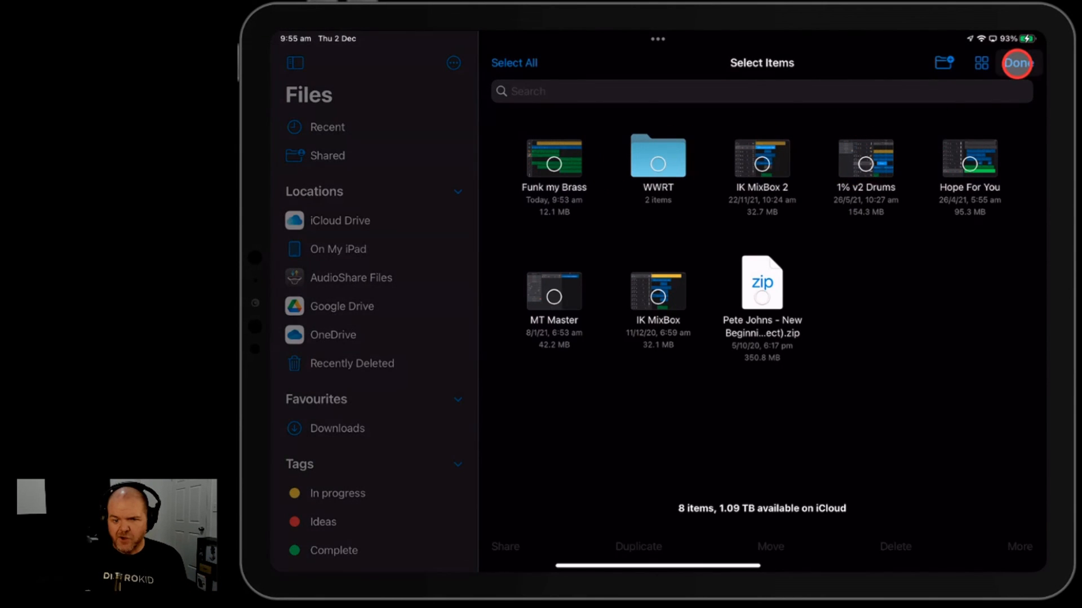
{"action": "left_click", "coordinate": [552, 165]}
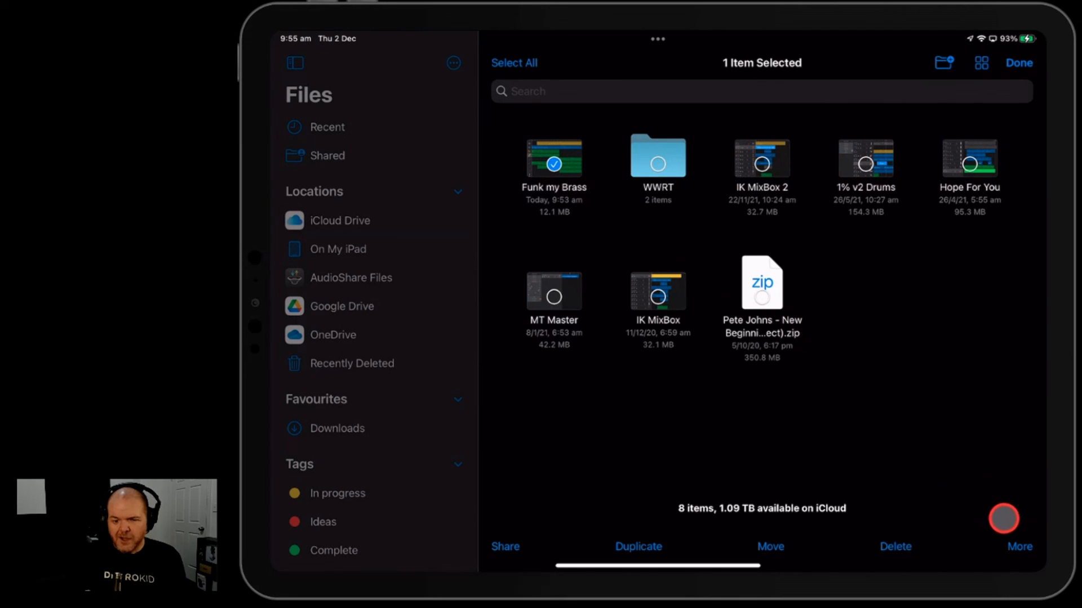
- Compress the selected song into a 'Funk my Brass.zip' archive via More > Compress
{"action": "left_click", "coordinate": [1021, 548]}
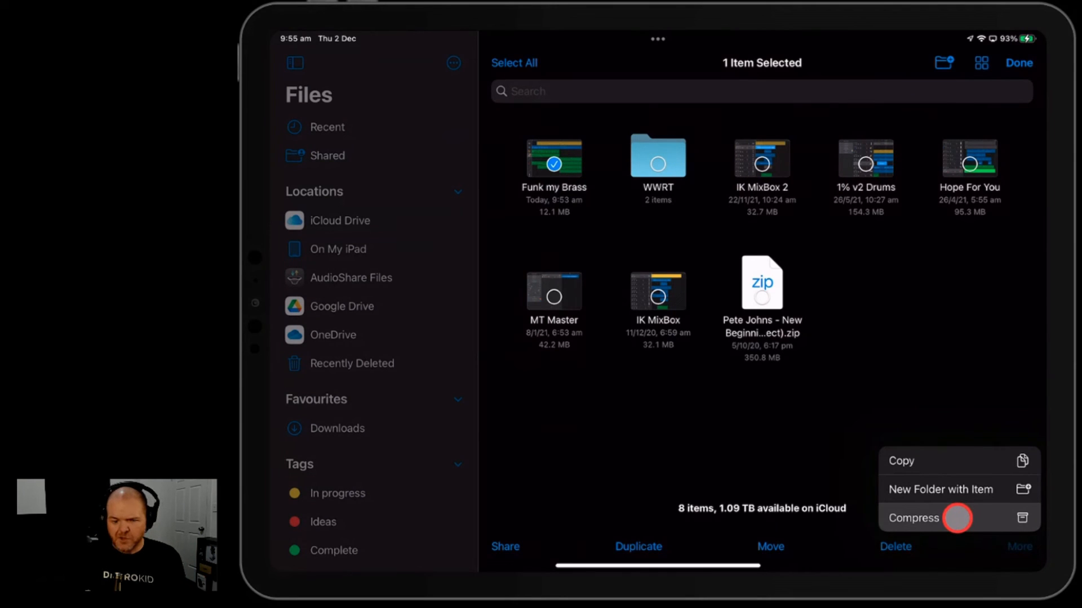
{"action": "left_click", "coordinate": [914, 519]}
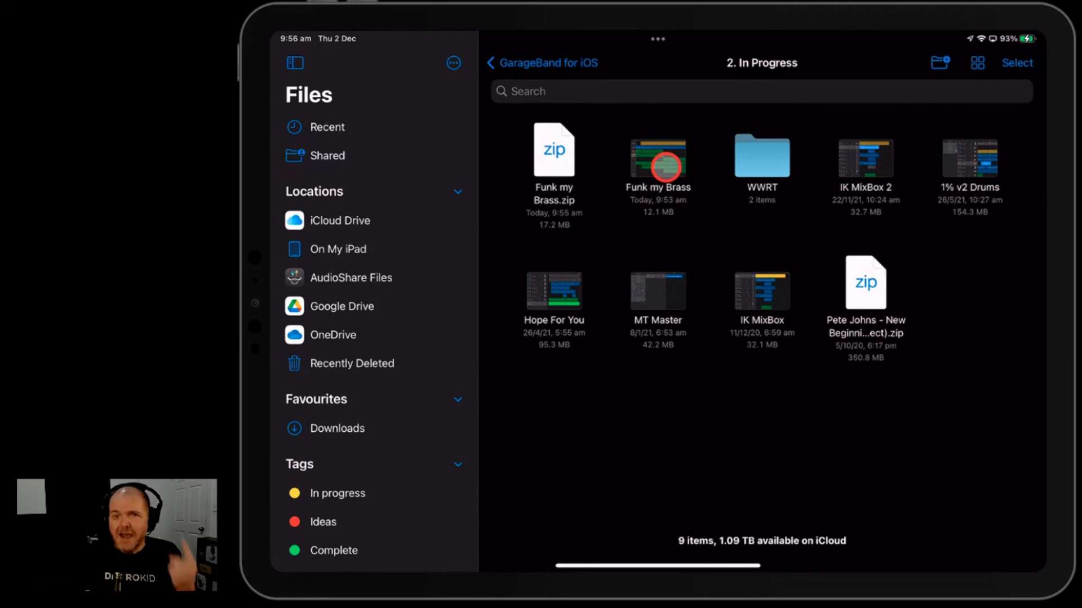
{"action": "mouse_move", "coordinate": [579, 156]}
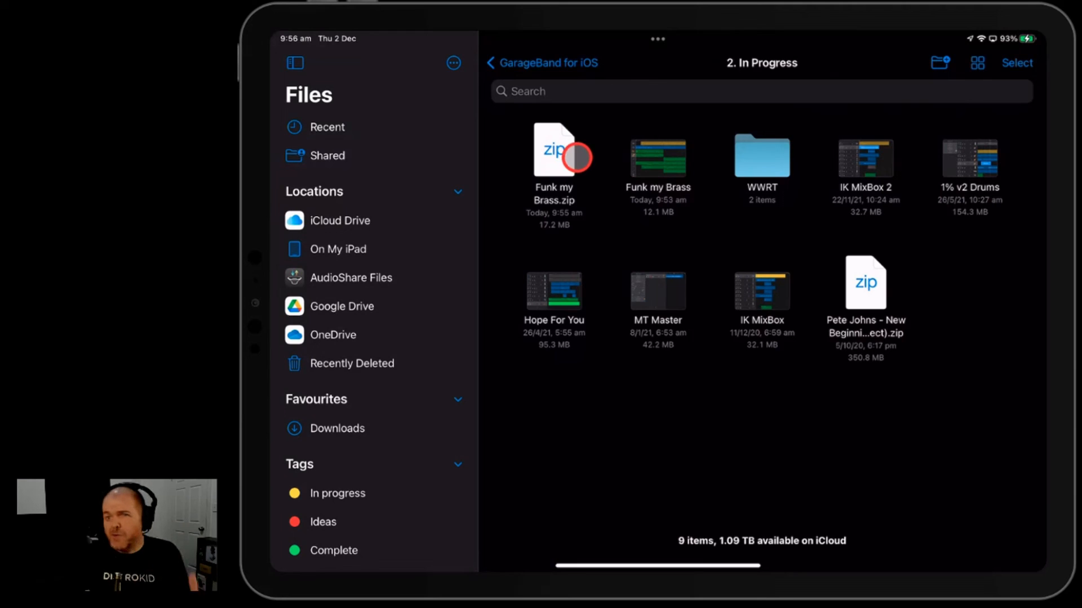